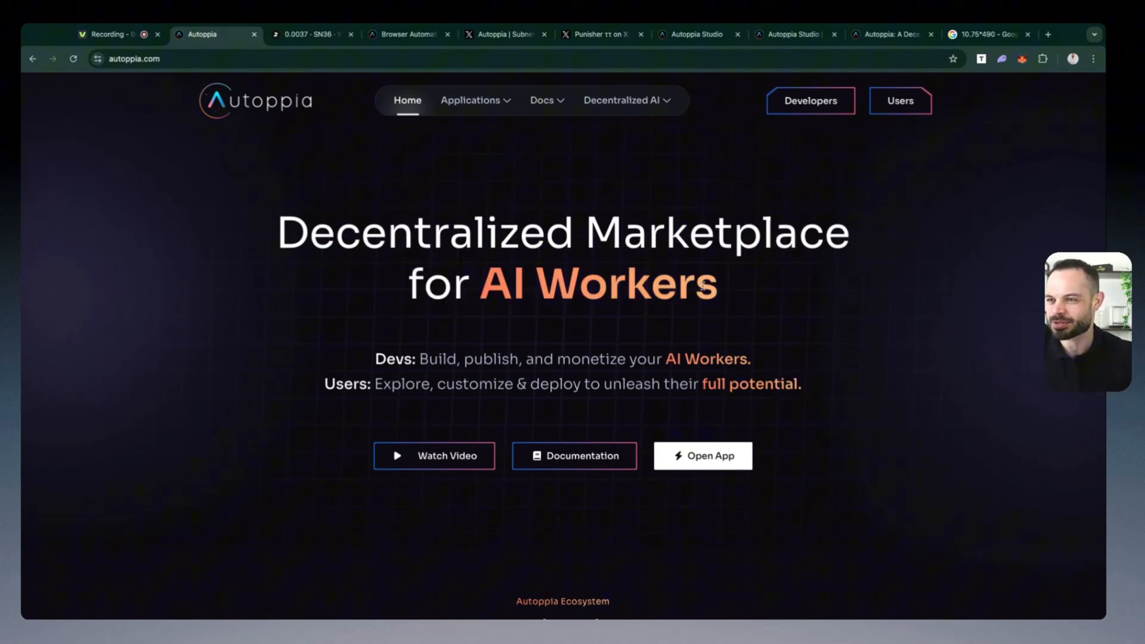
mouse_move(480, 344)
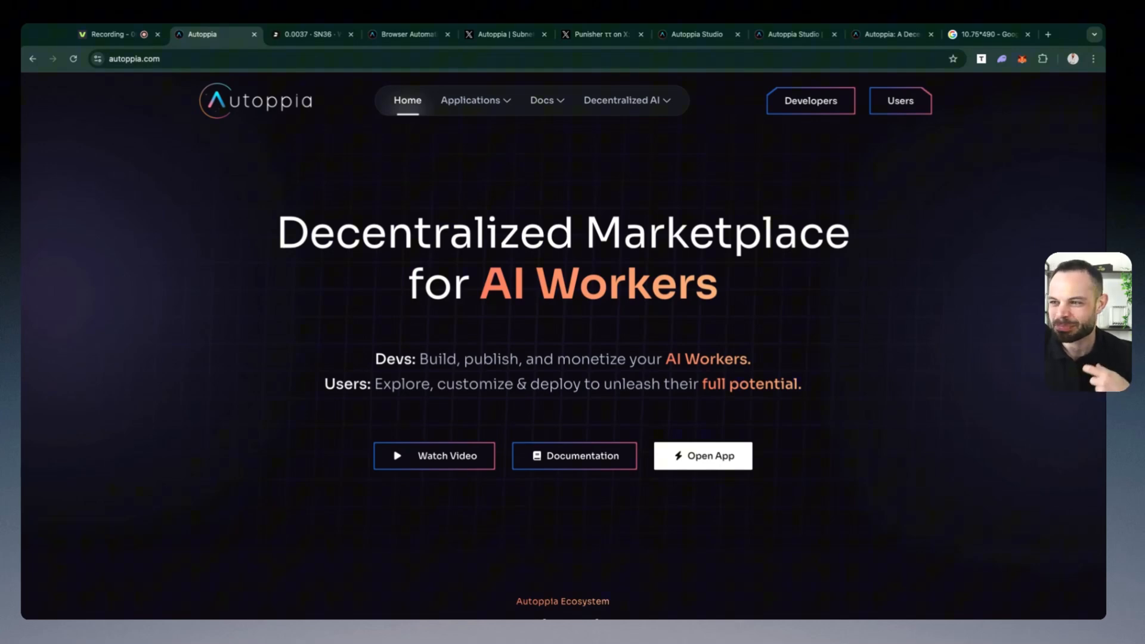
Scroll the autoppia.com home page past the Users tagline to the Applications section.
double_click(392, 358)
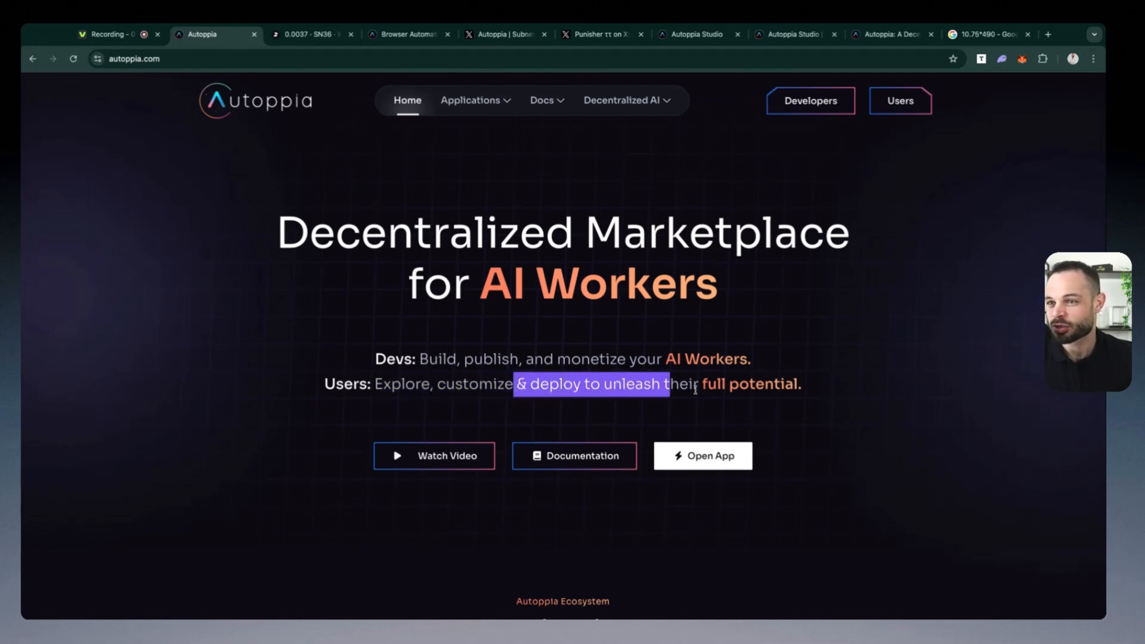
click(824, 388)
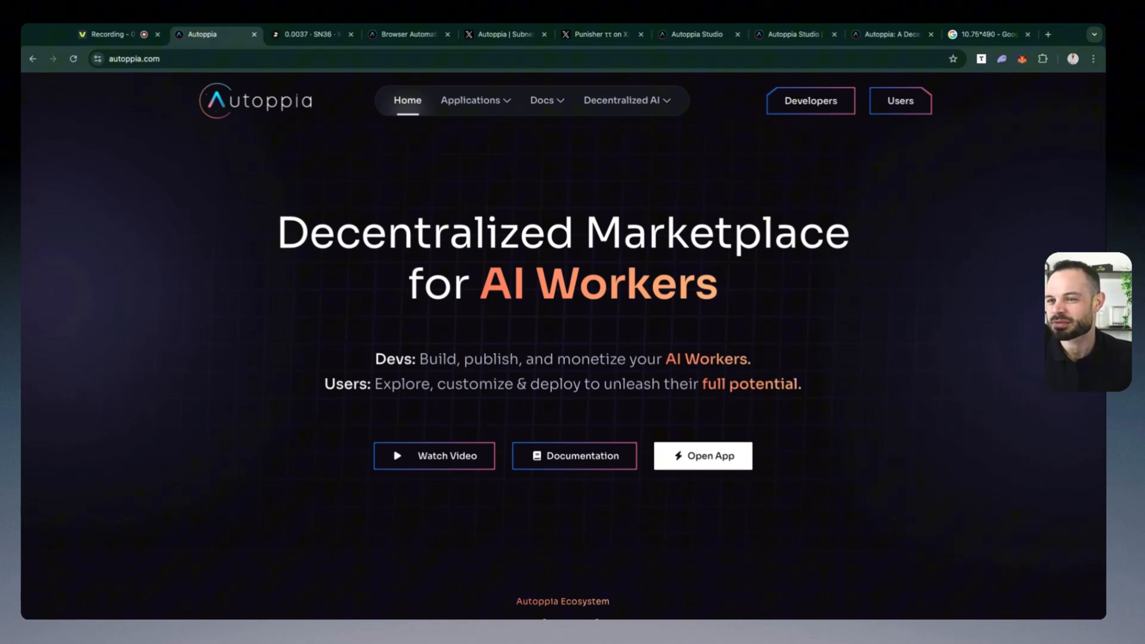
mouse_move(781, 373)
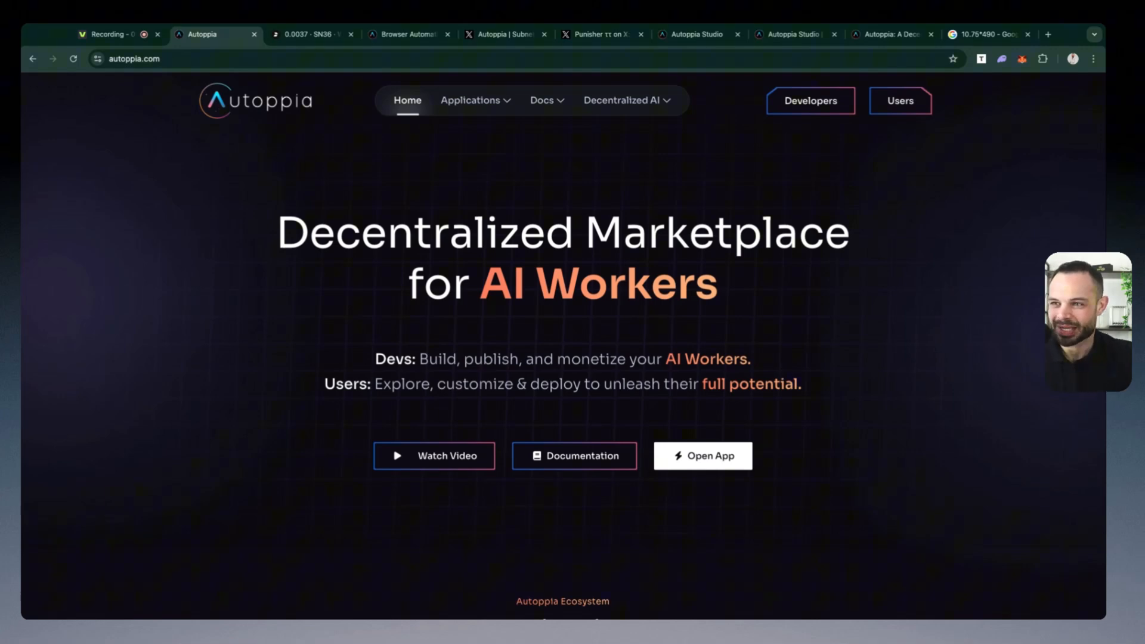
mouse_move(797, 361)
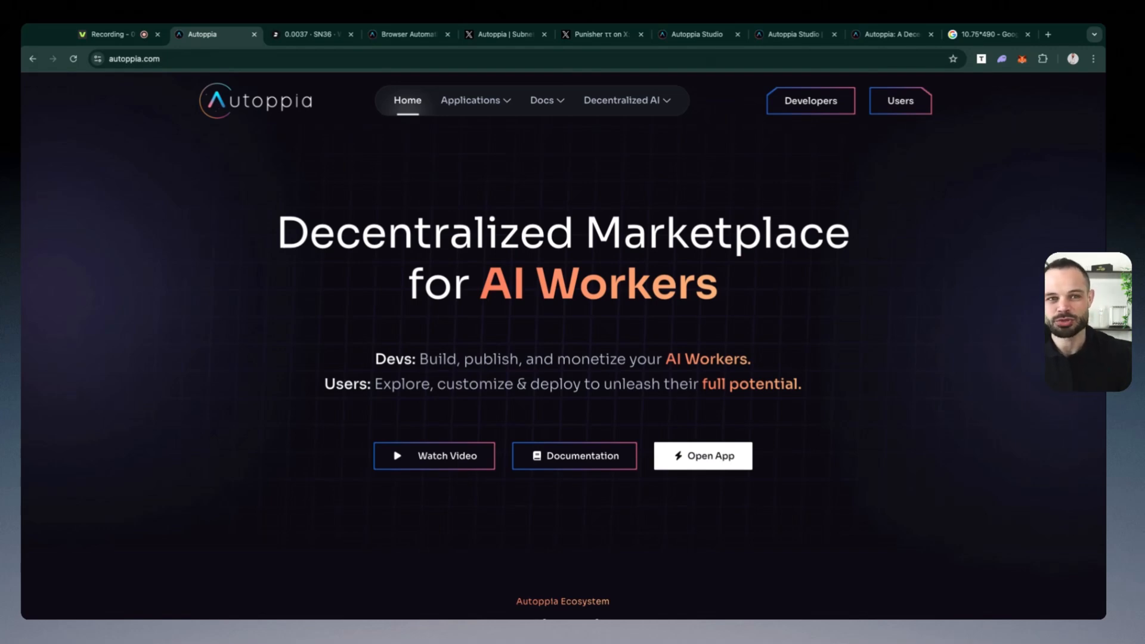
scroll(down, 3)
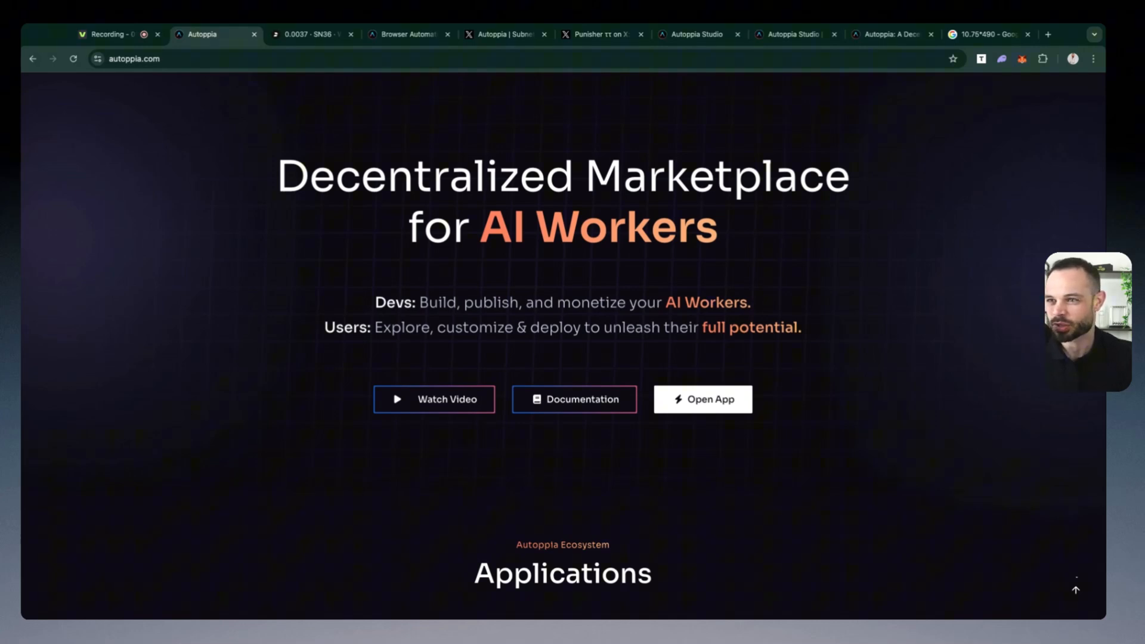
scroll(down, 3)
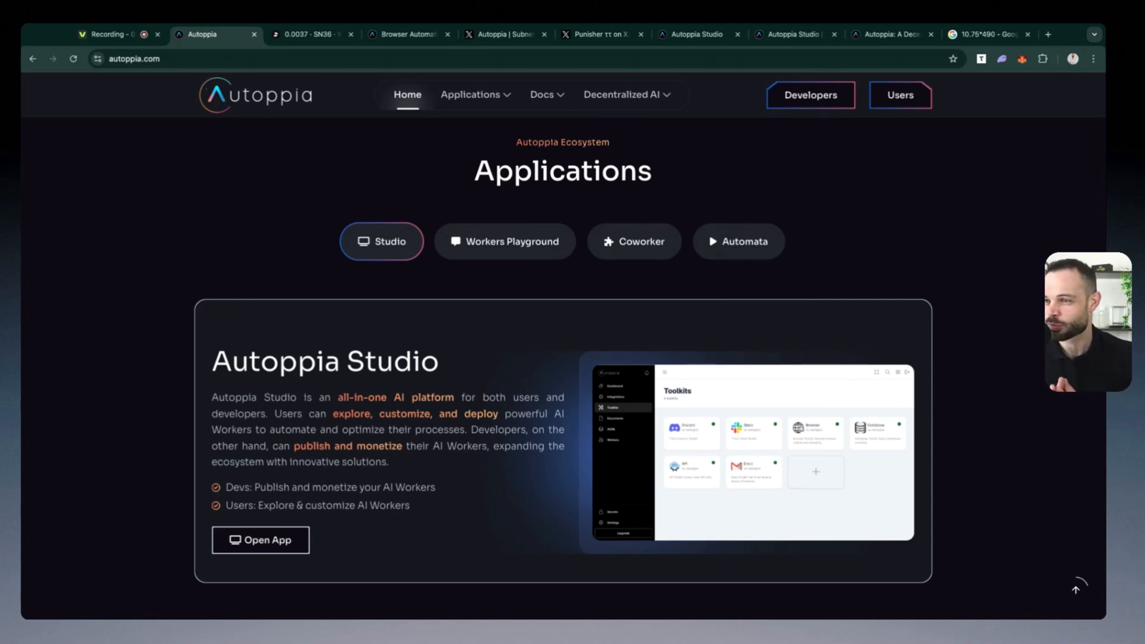
scroll(down, 3)
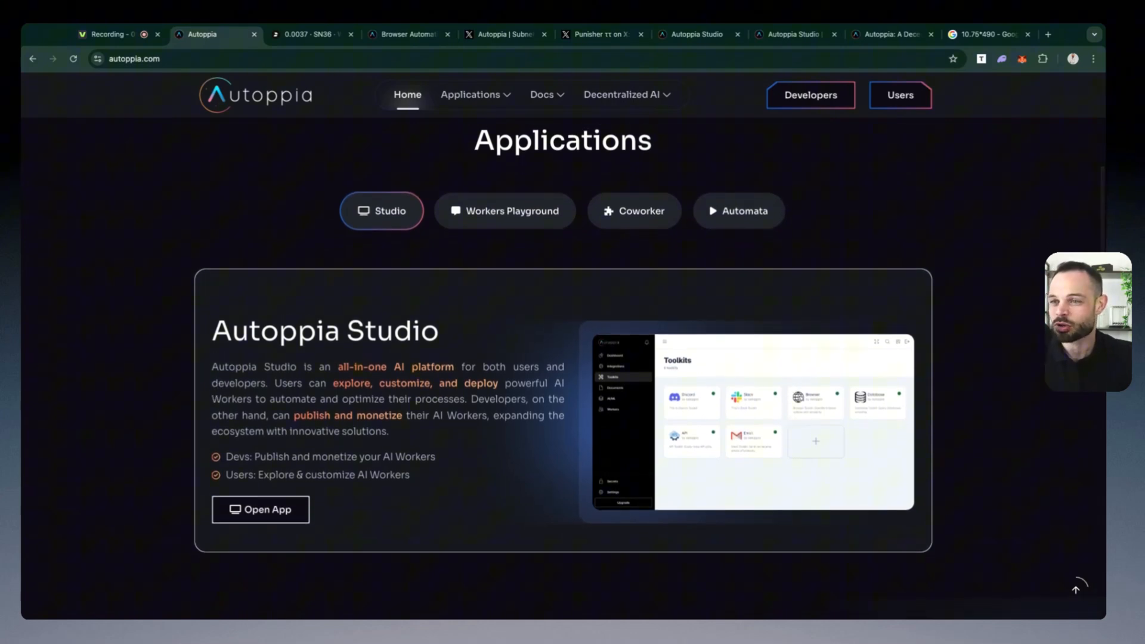
mouse_move(770, 388)
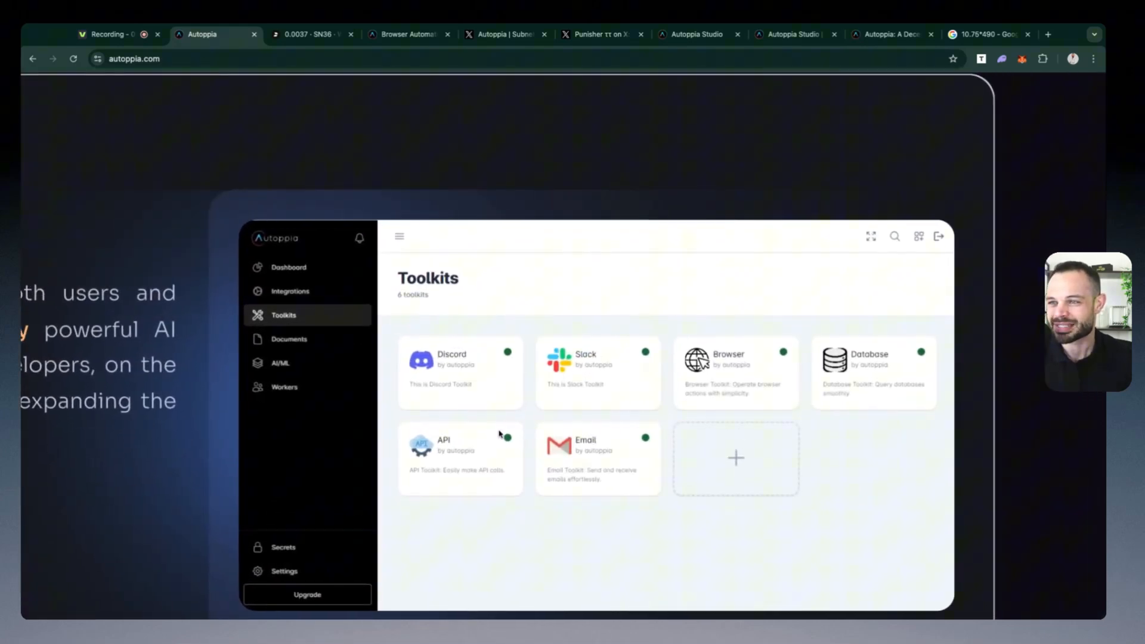
mouse_move(690, 406)
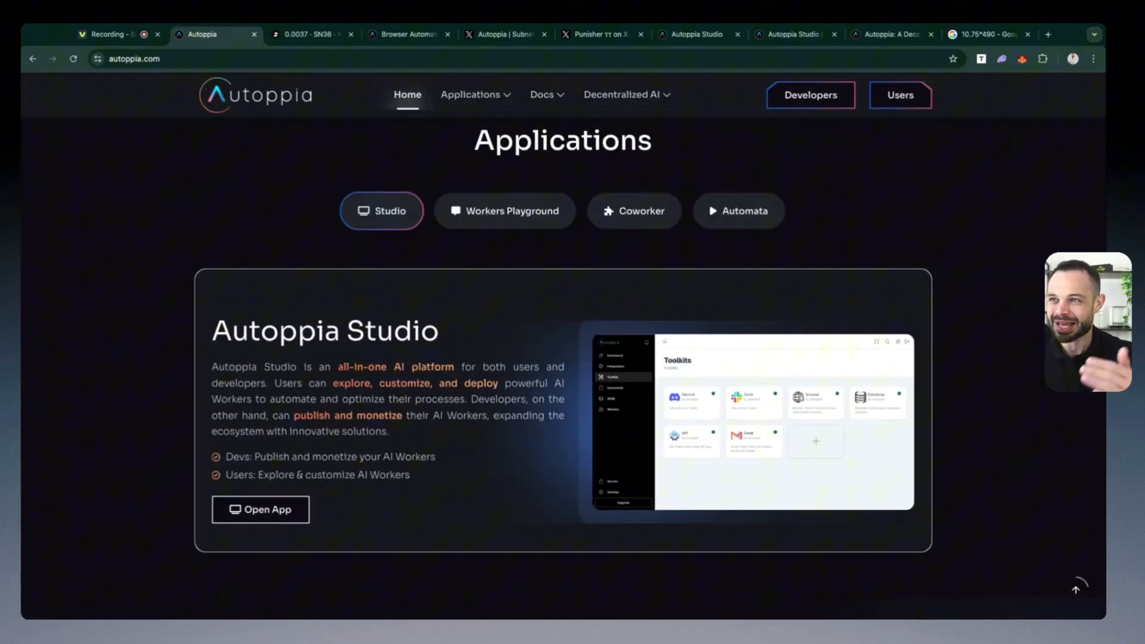
mouse_move(634, 413)
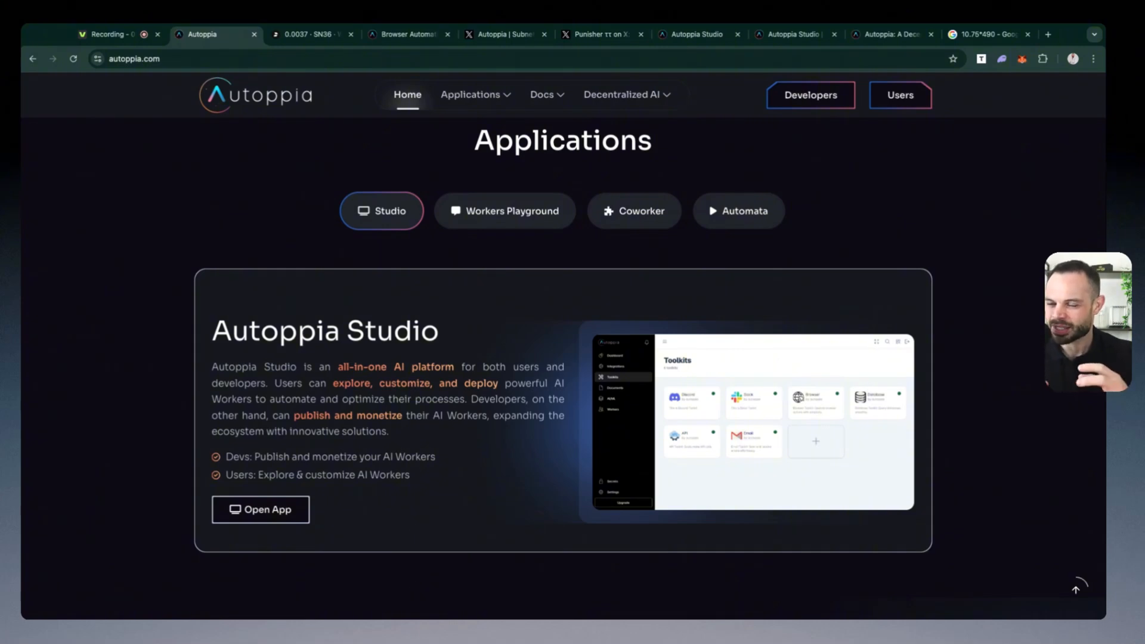
mouse_move(500, 461)
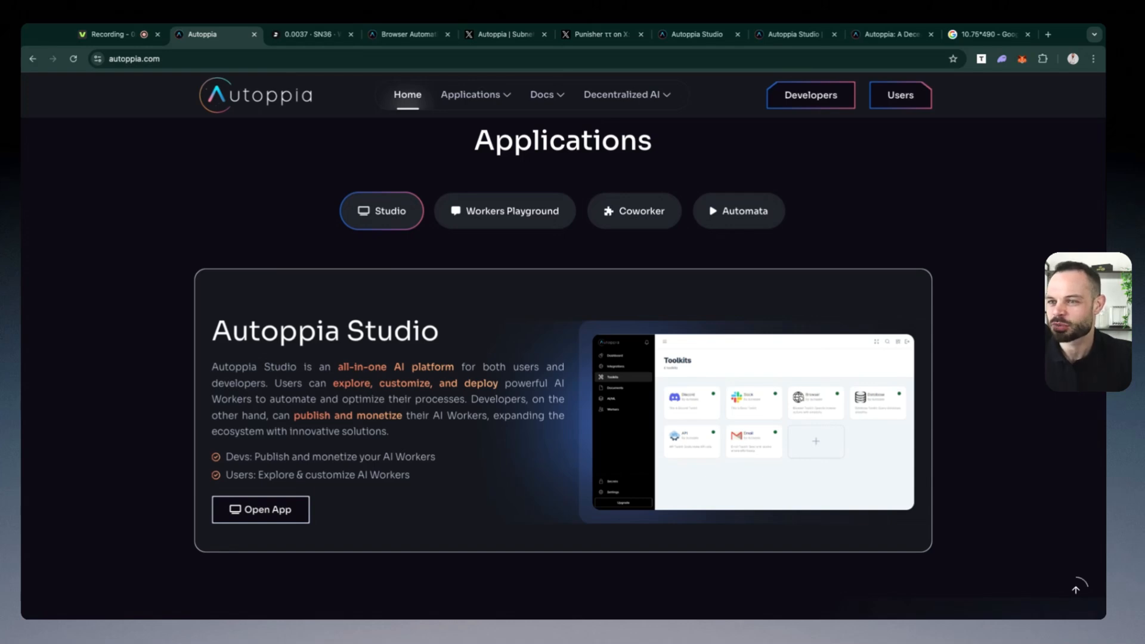
mouse_move(429, 441)
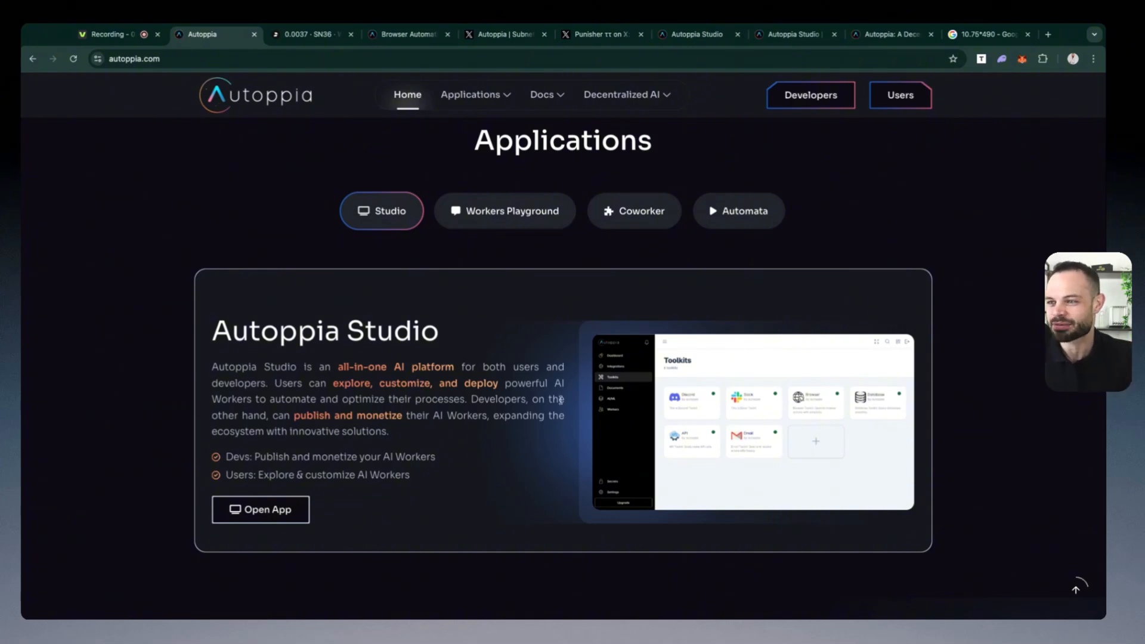
mouse_move(568, 387)
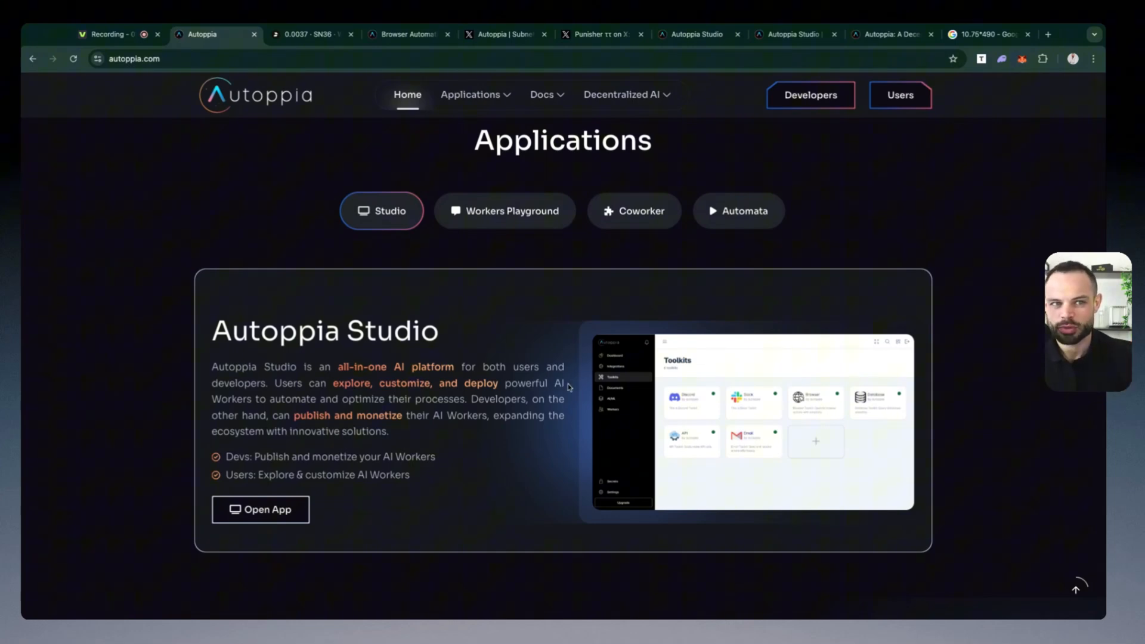
mouse_move(788, 292)
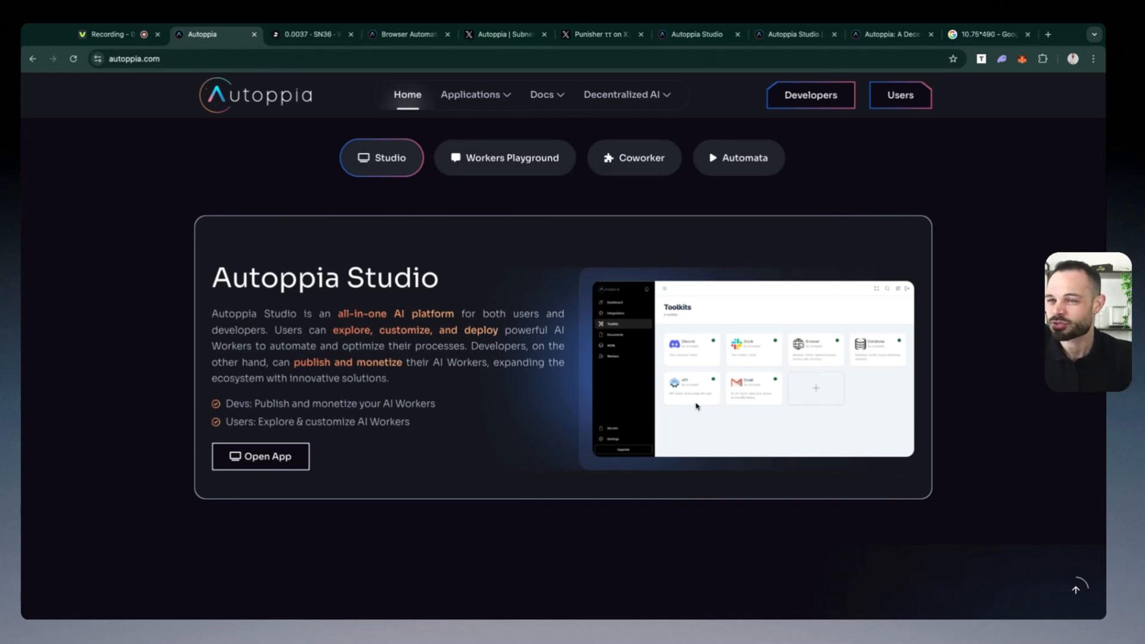
mouse_move(749, 415)
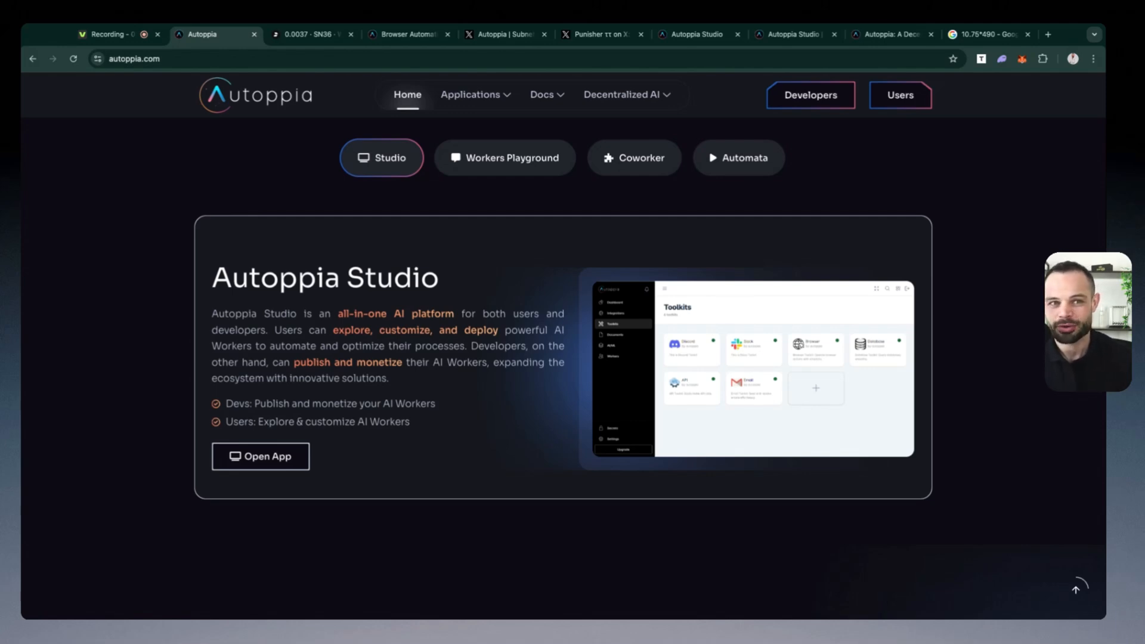
mouse_move(310, 35)
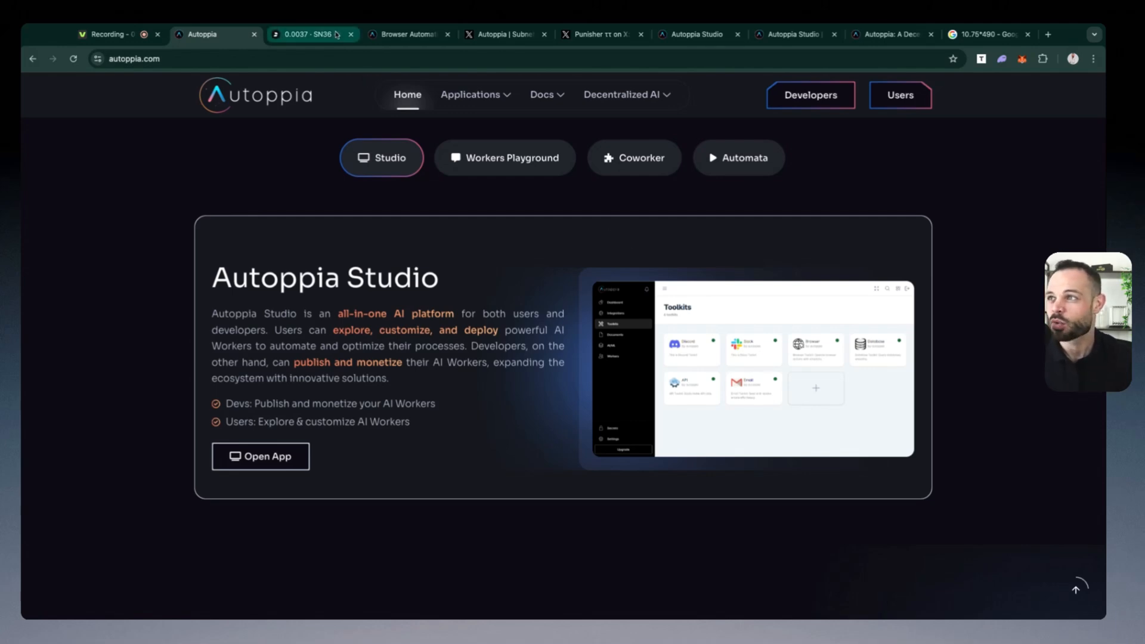
On the Taostats SN36 page, select the USD price and scroll to recent transactions.
click(310, 35)
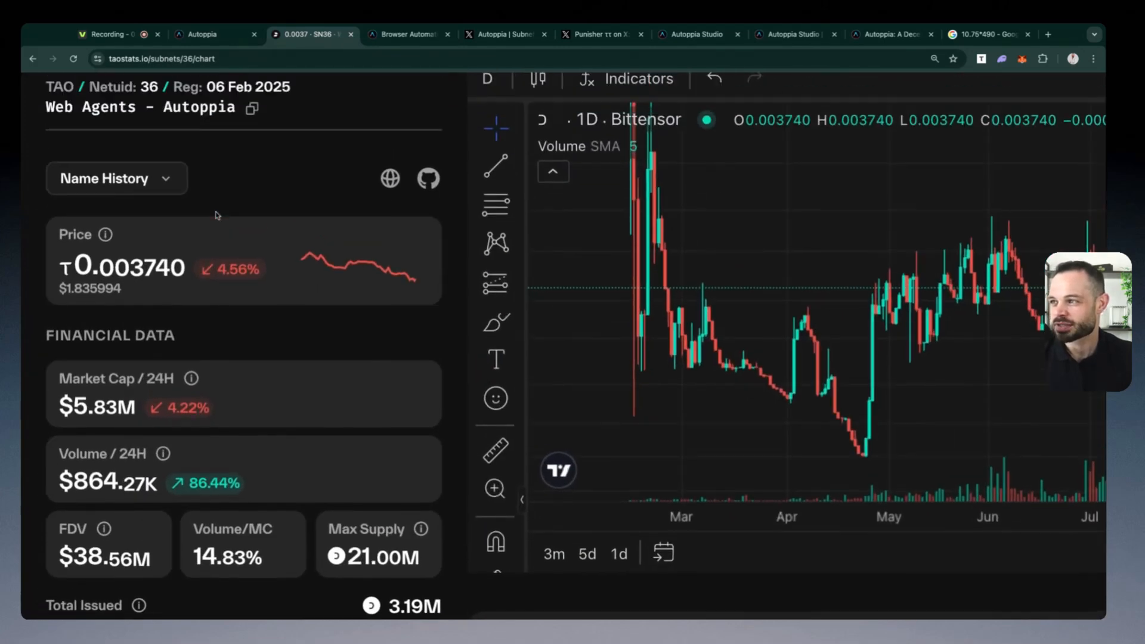
double_click(129, 270)
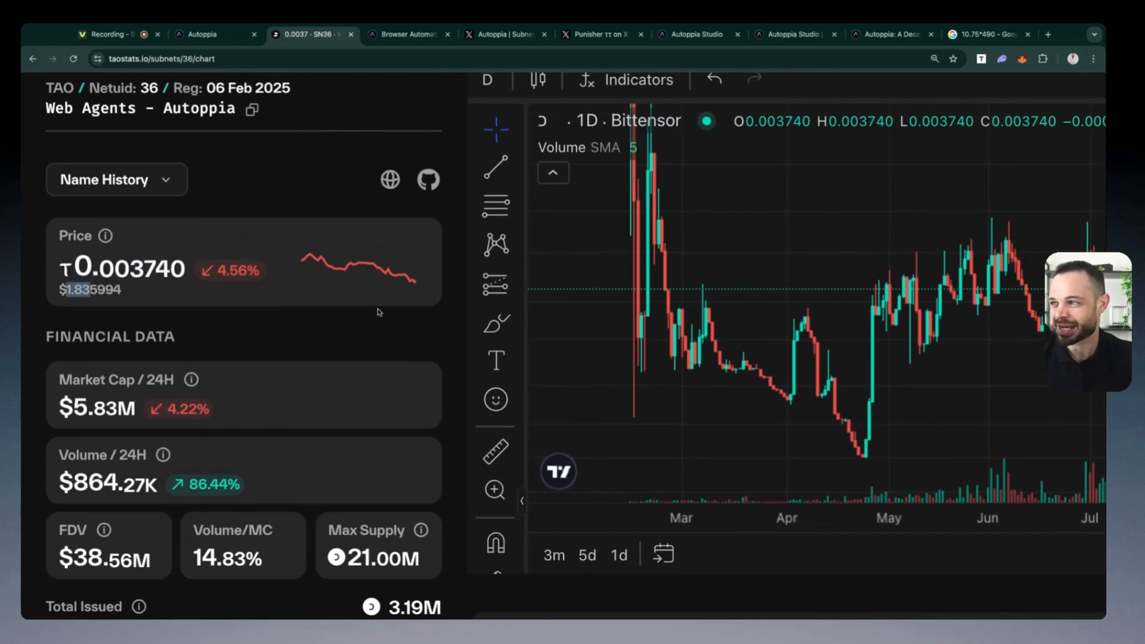
scroll(down, 3)
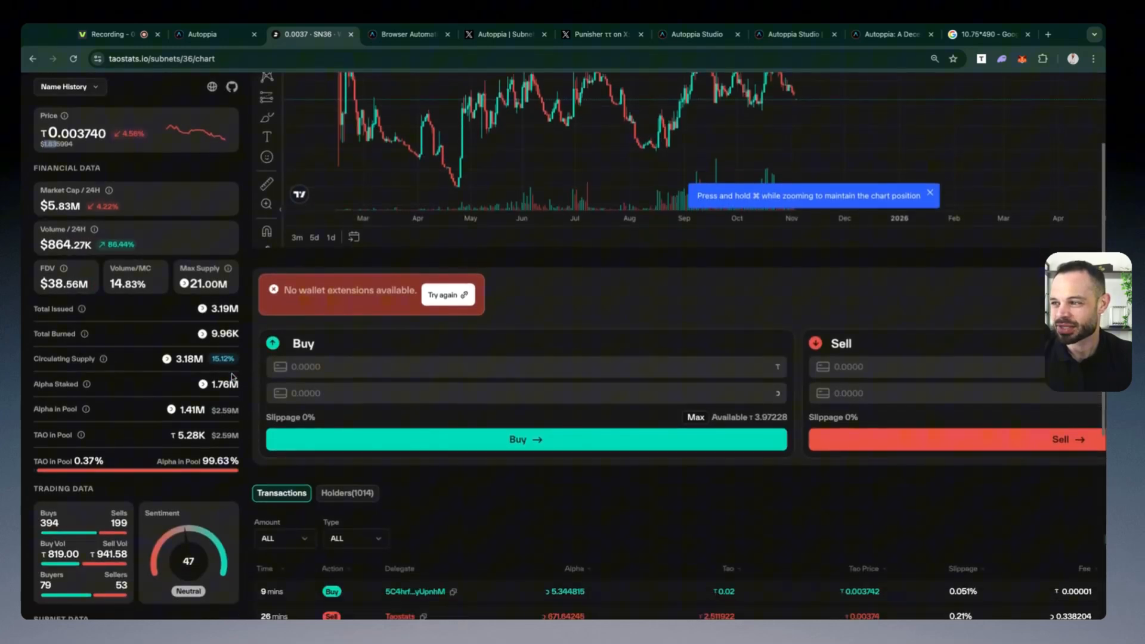
scroll(down, 3)
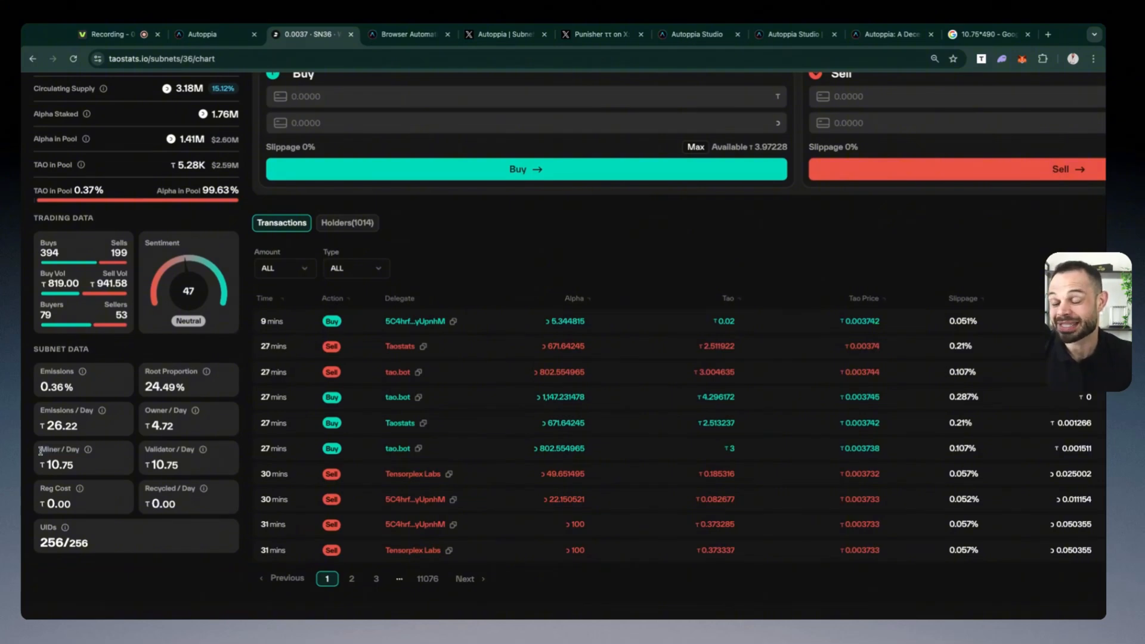
mouse_move(83, 469)
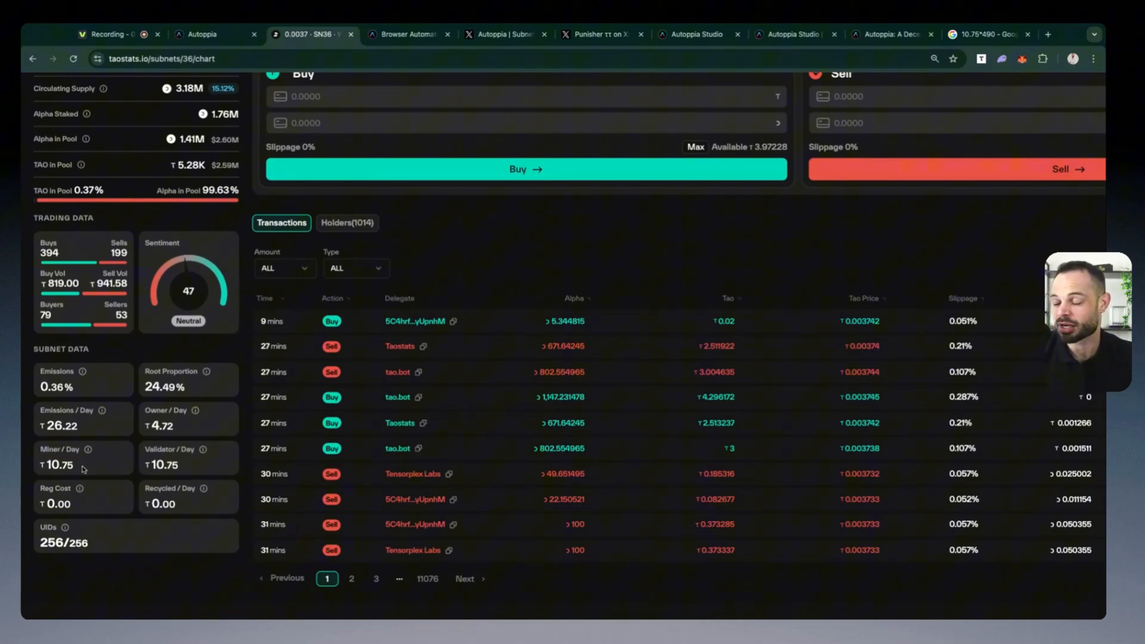
mouse_move(130, 466)
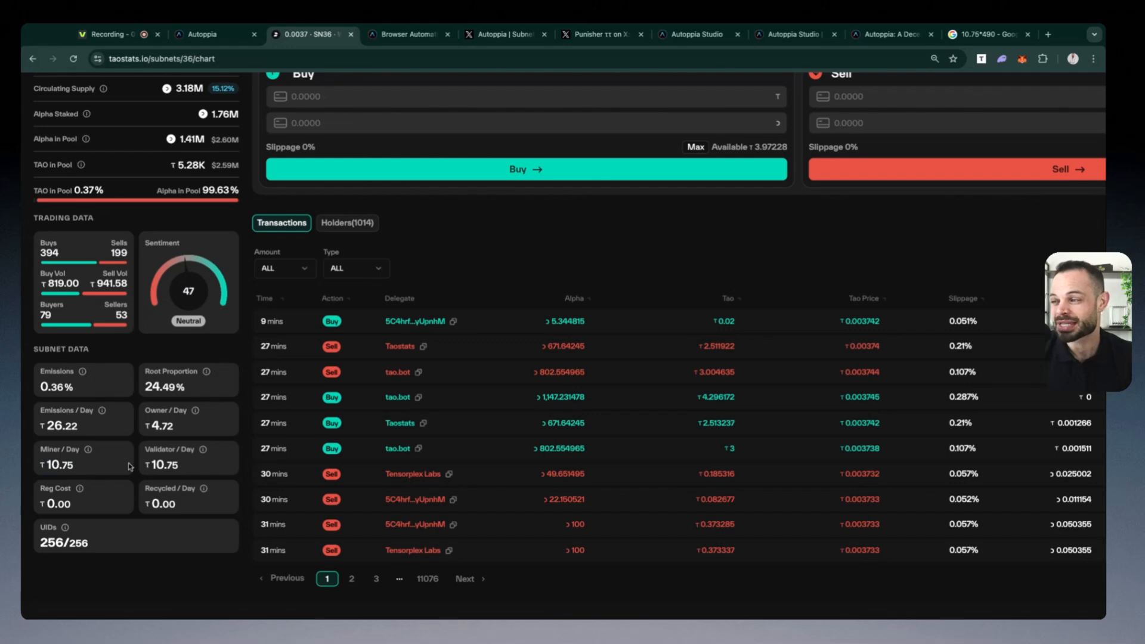
mouse_move(975, 34)
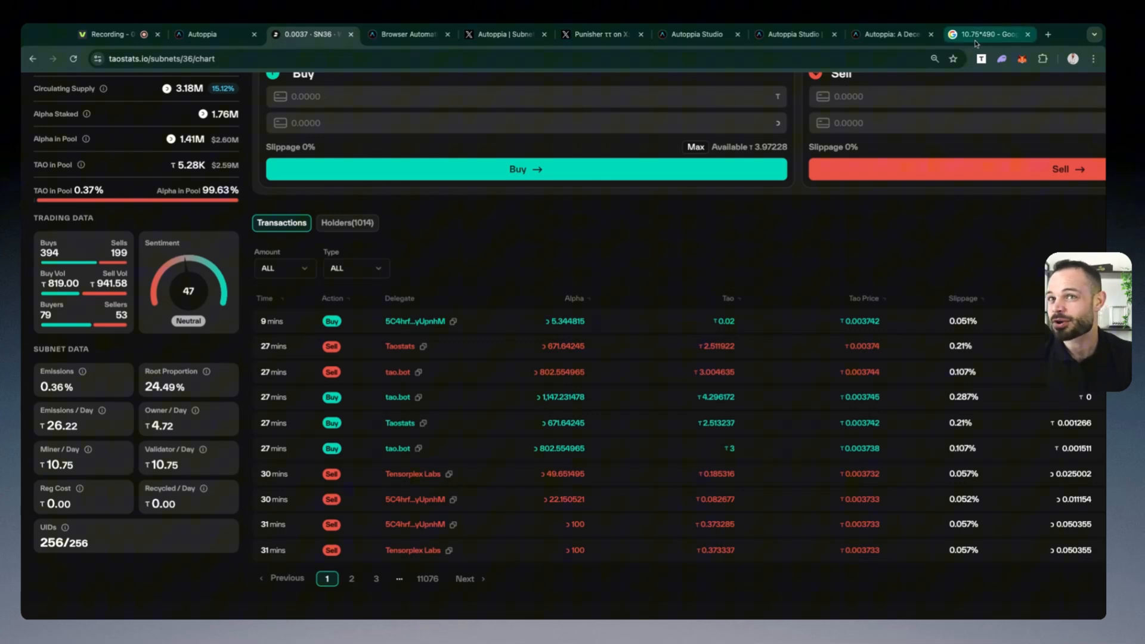
click(989, 35)
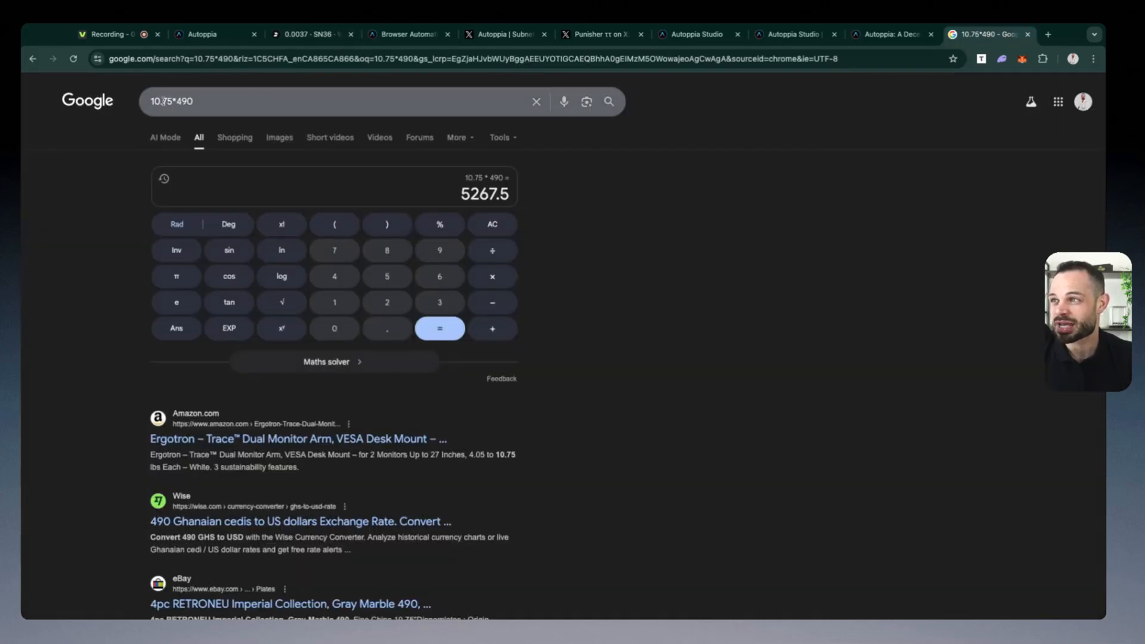
click(292, 102)
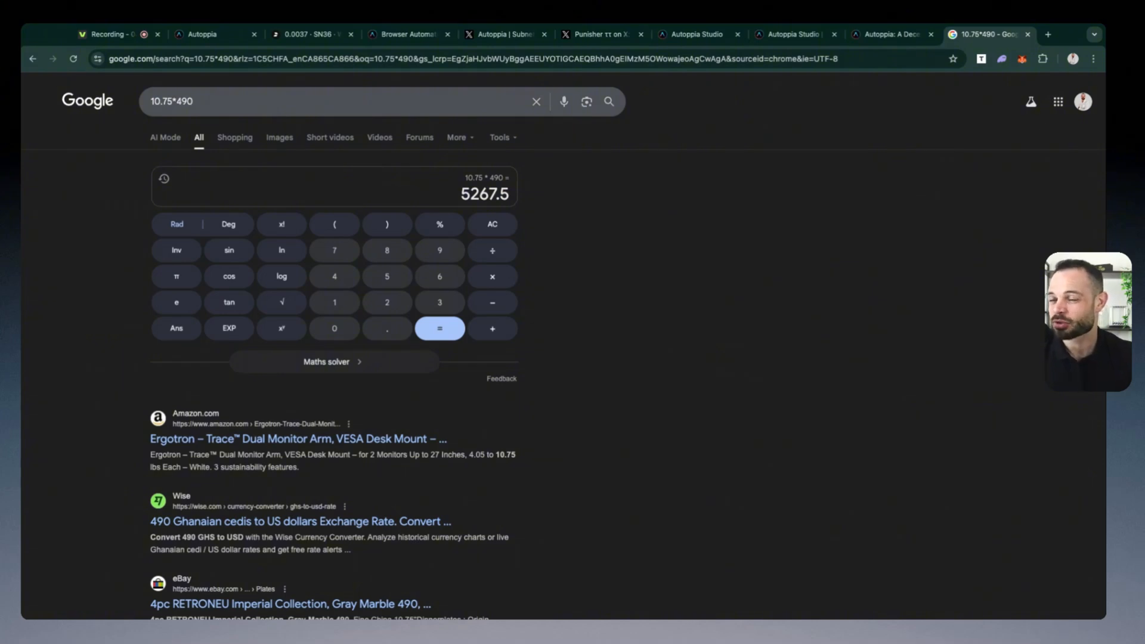
mouse_move(571, 195)
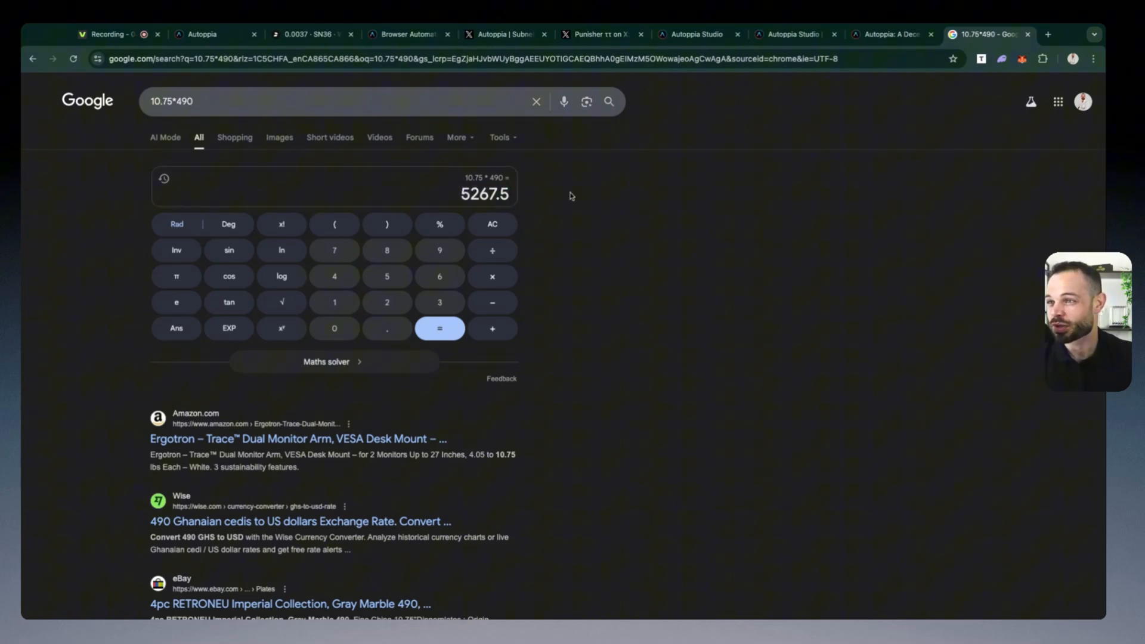
mouse_move(625, 201)
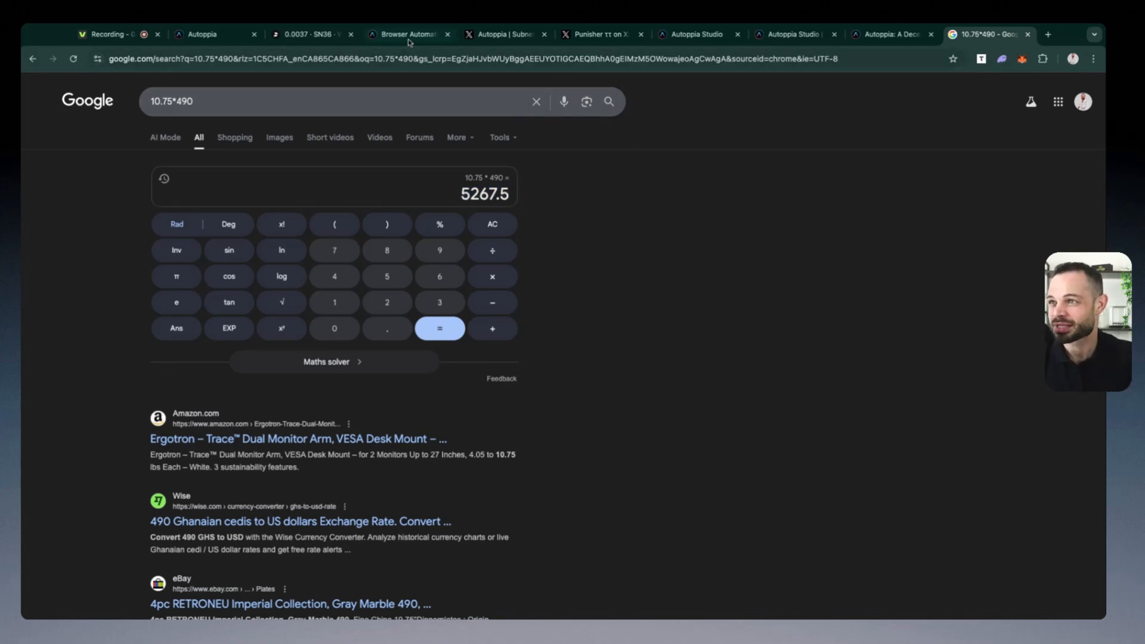
click(406, 35)
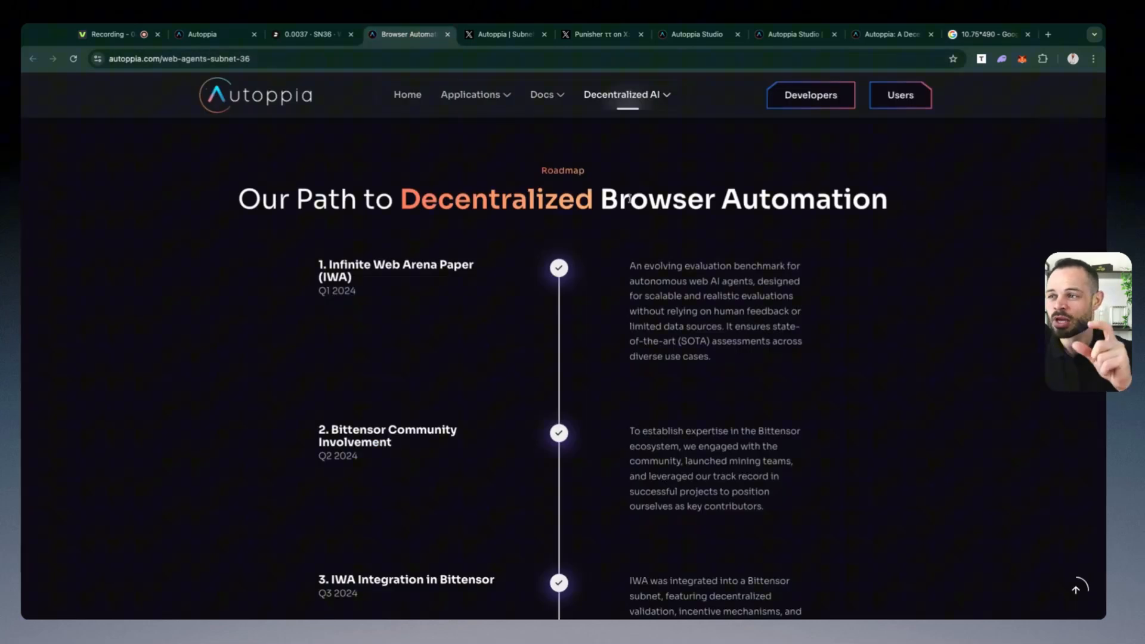
mouse_move(822, 231)
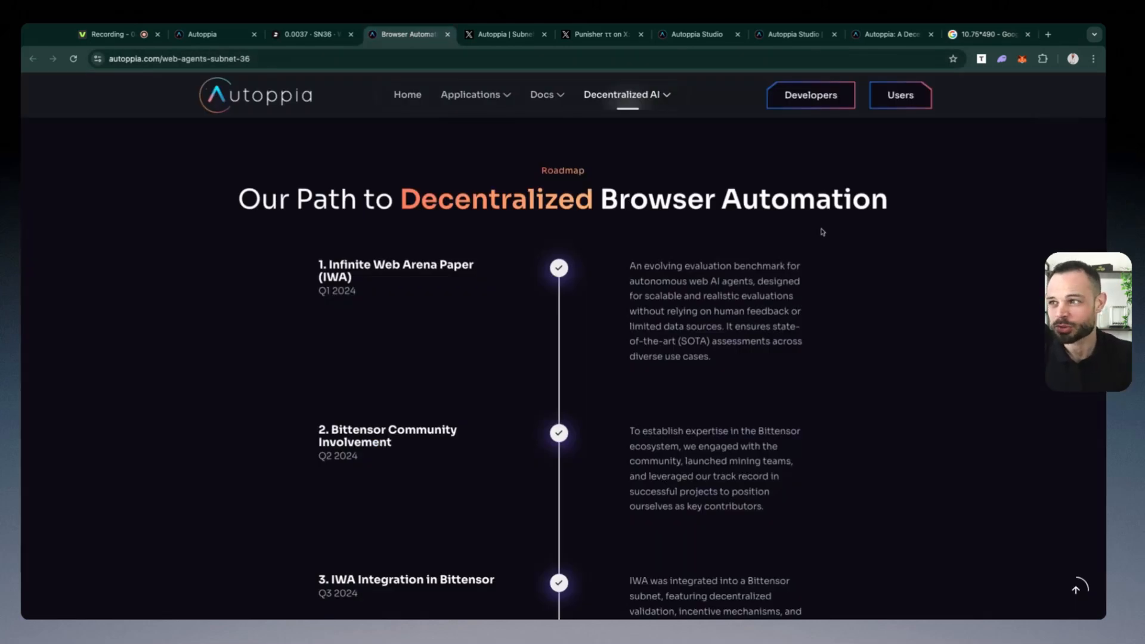
mouse_move(710, 232)
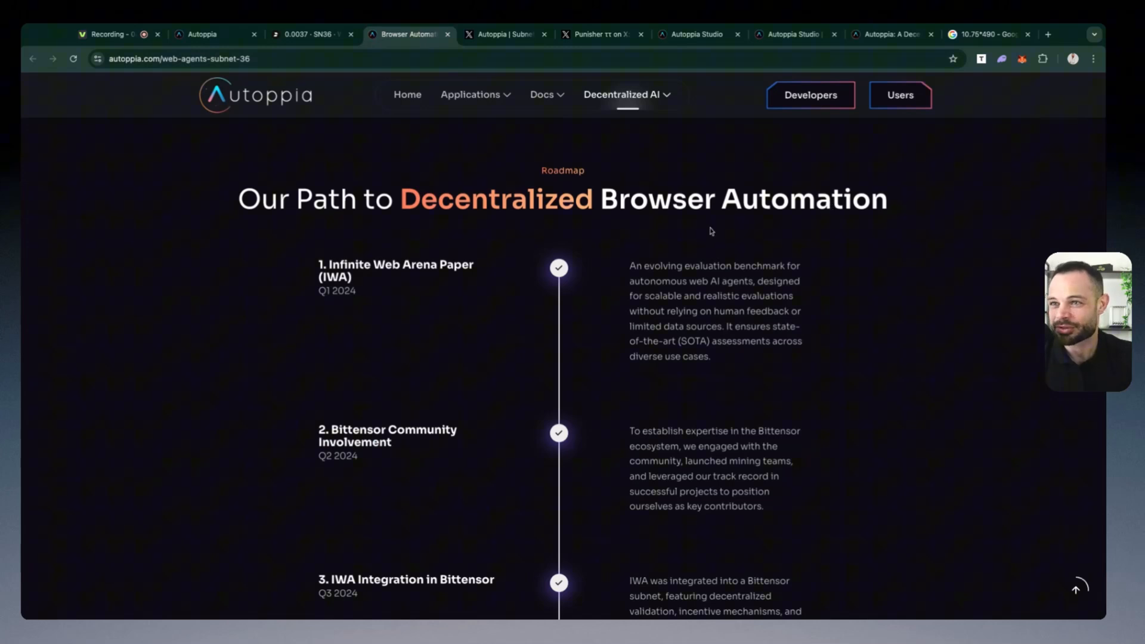
mouse_move(661, 244)
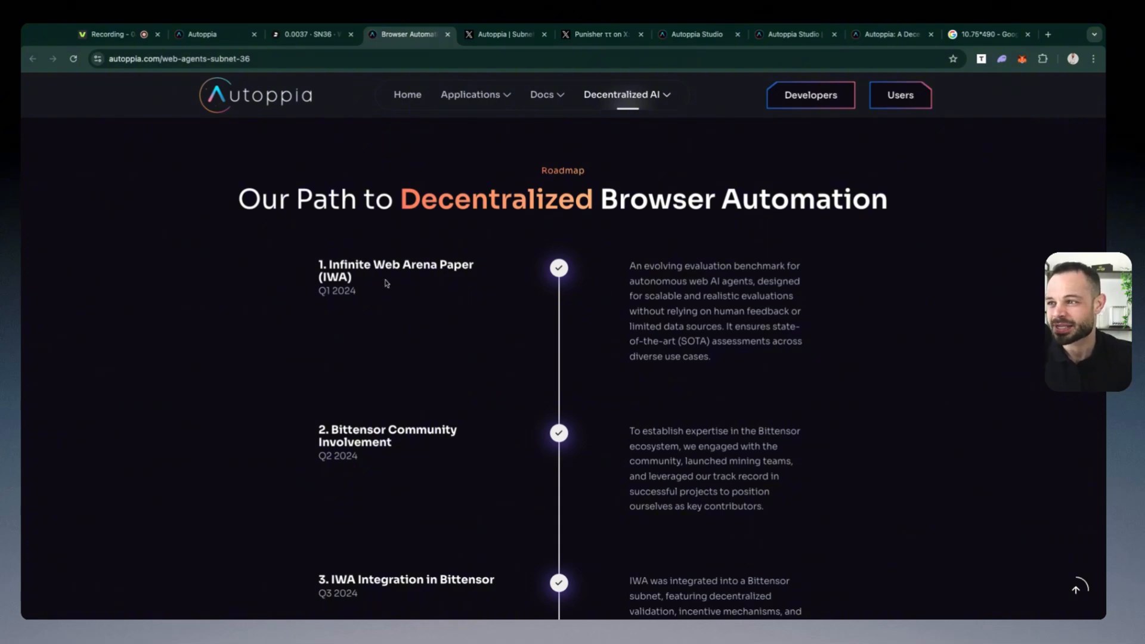
mouse_move(746, 279)
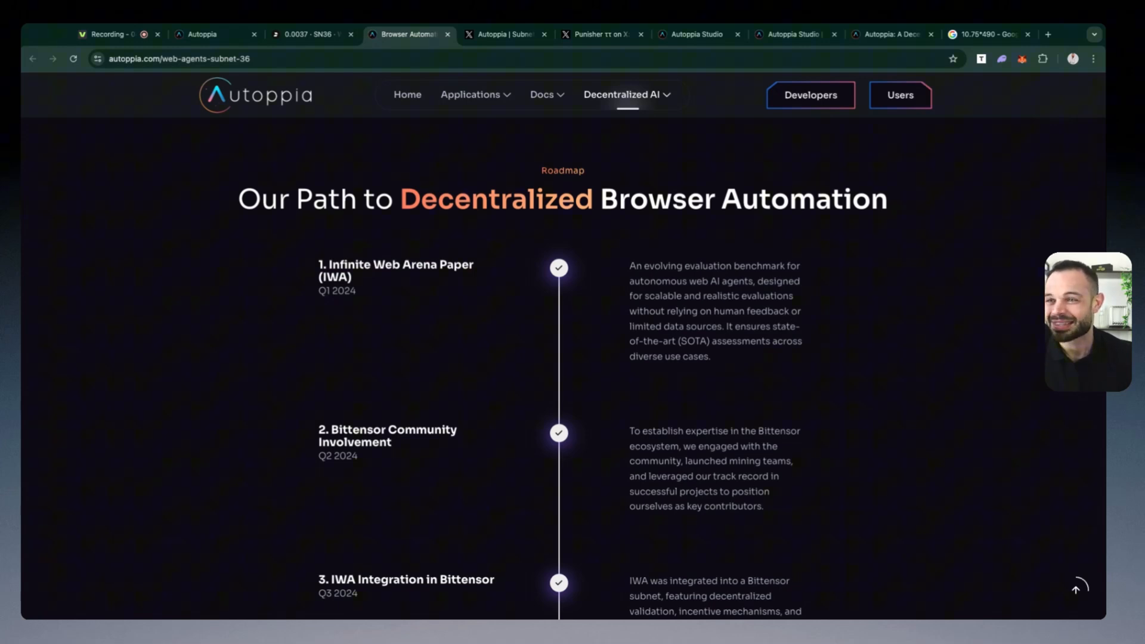
mouse_move(755, 306)
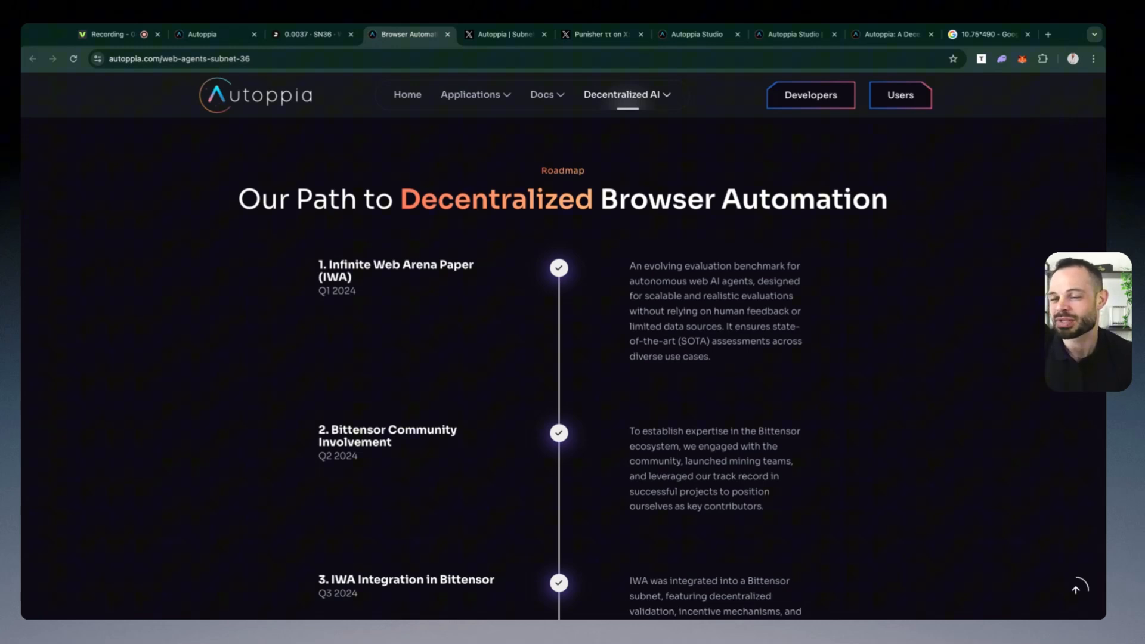
mouse_move(750, 338)
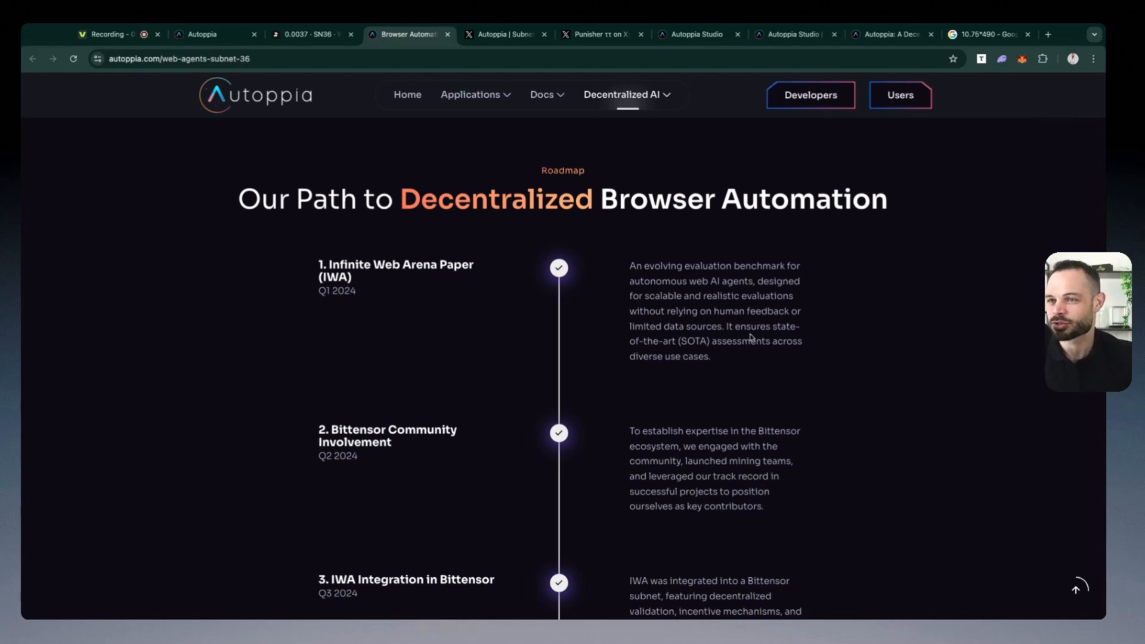
mouse_move(747, 357)
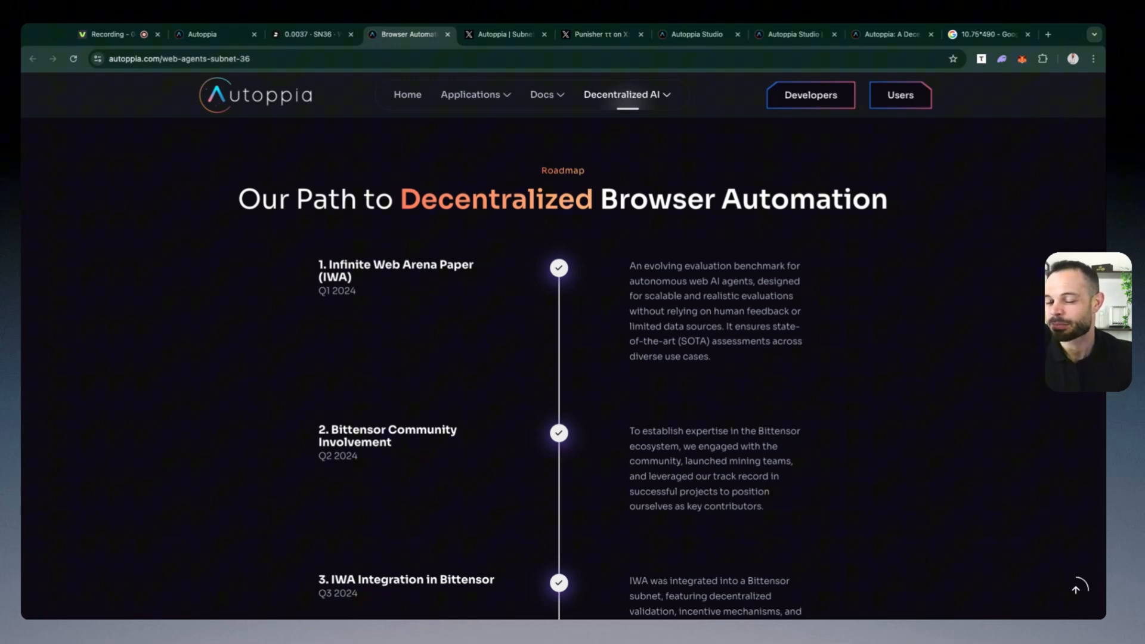
mouse_move(725, 361)
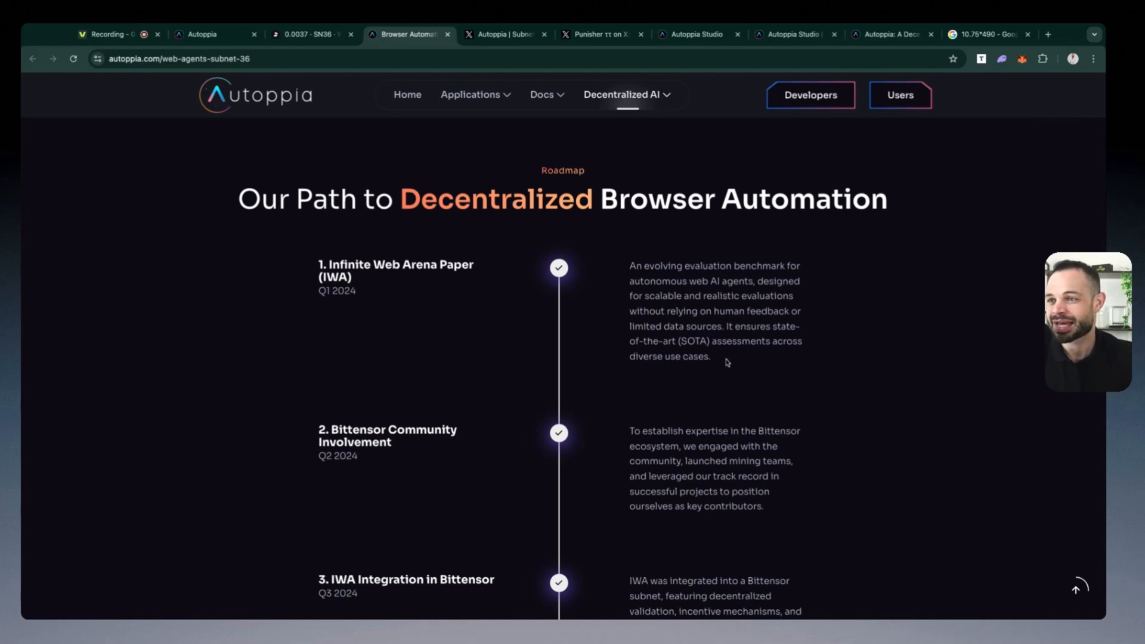
mouse_move(694, 266)
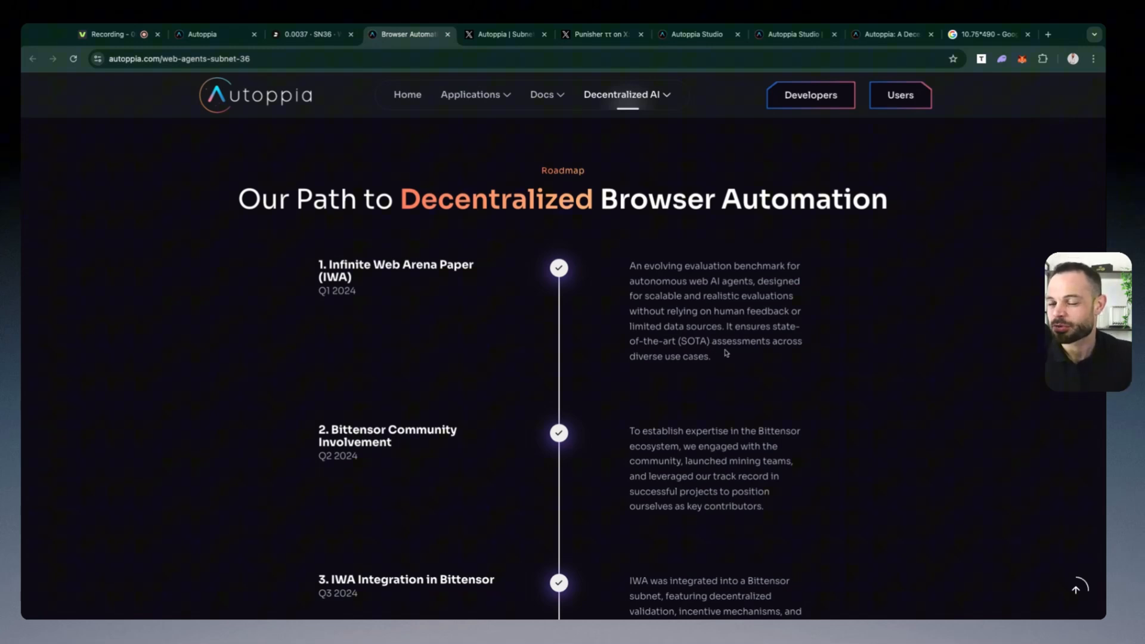
mouse_move(736, 352)
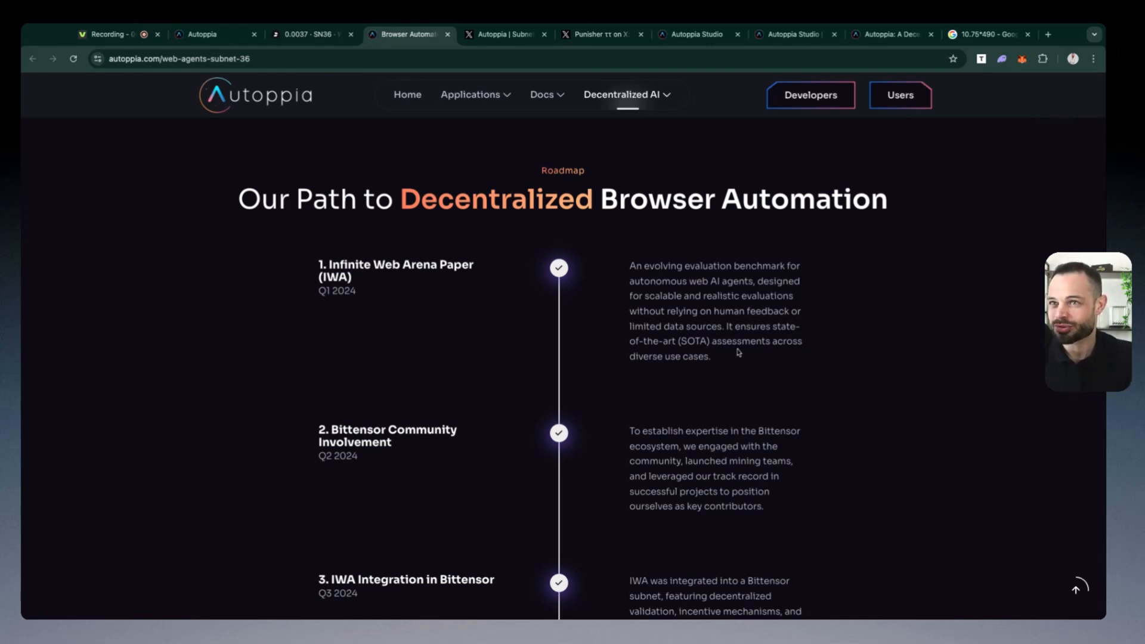
mouse_move(754, 352)
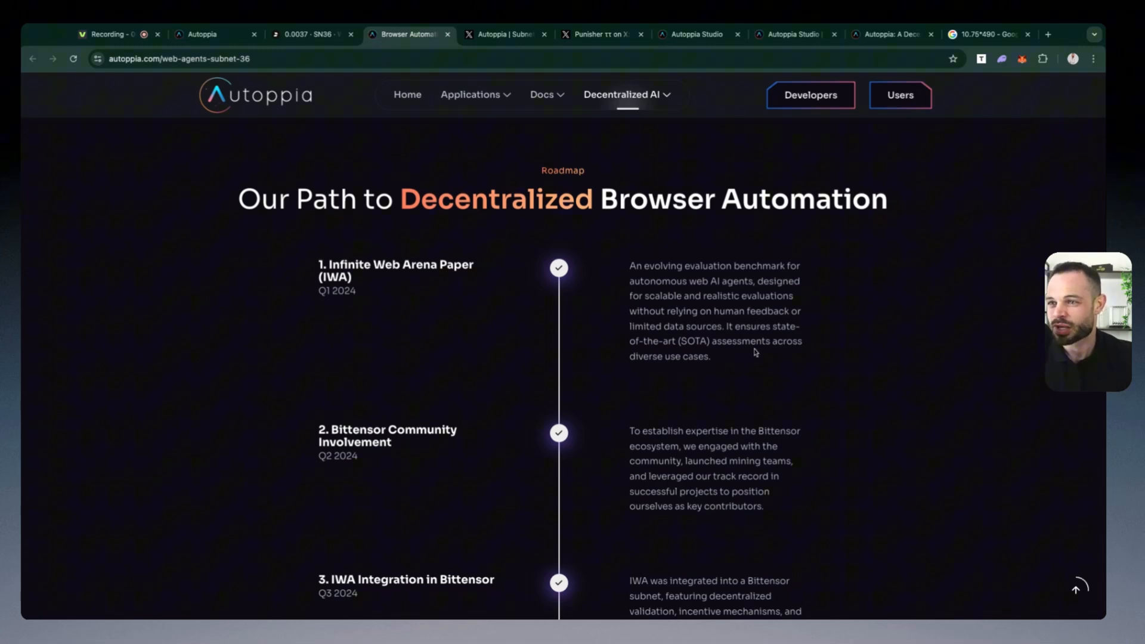
mouse_move(747, 363)
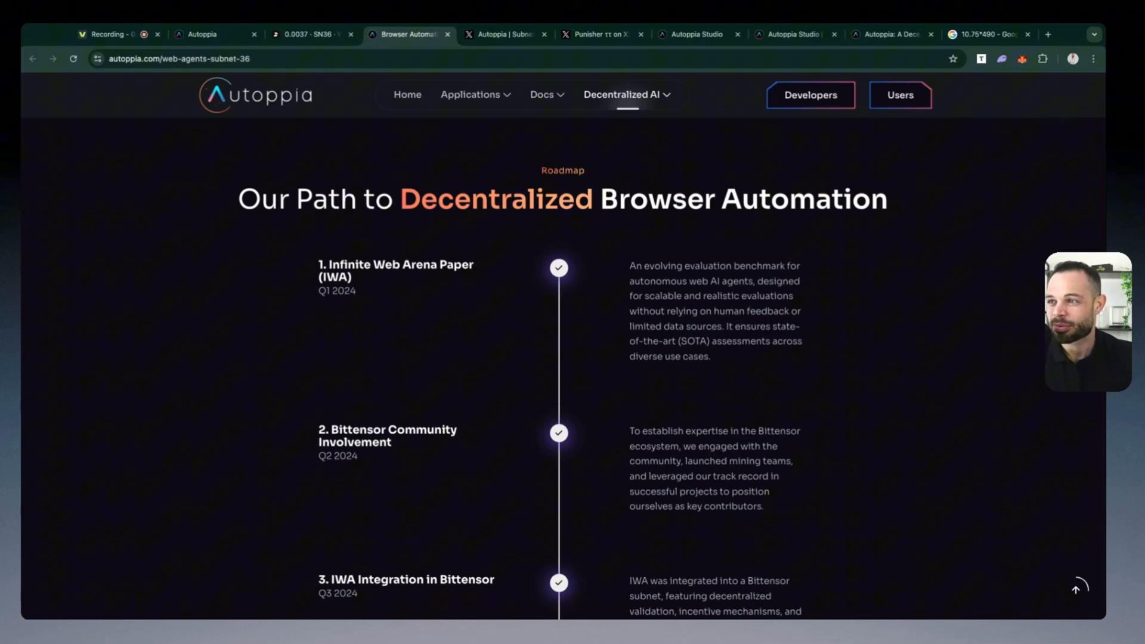
scroll(down, 3)
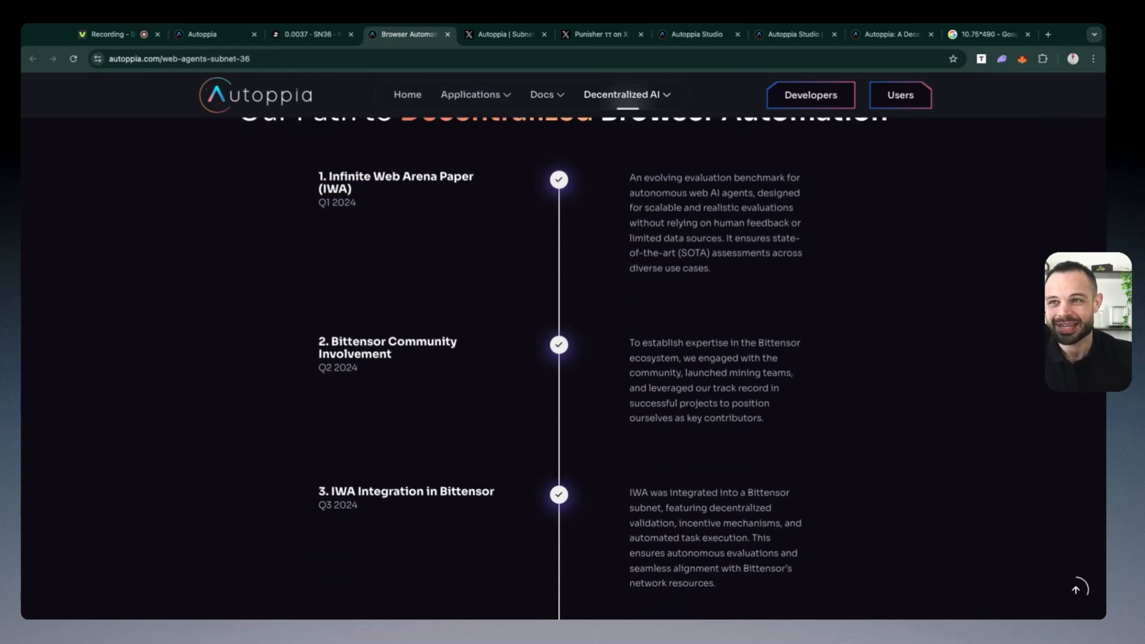
scroll(up, 3)
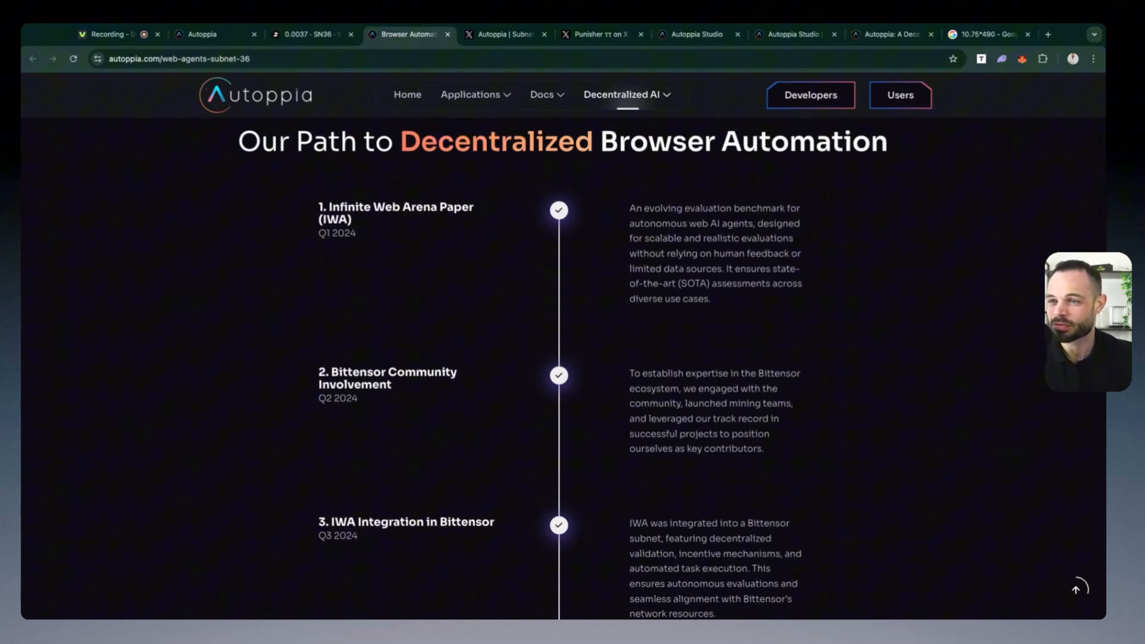
mouse_move(778, 303)
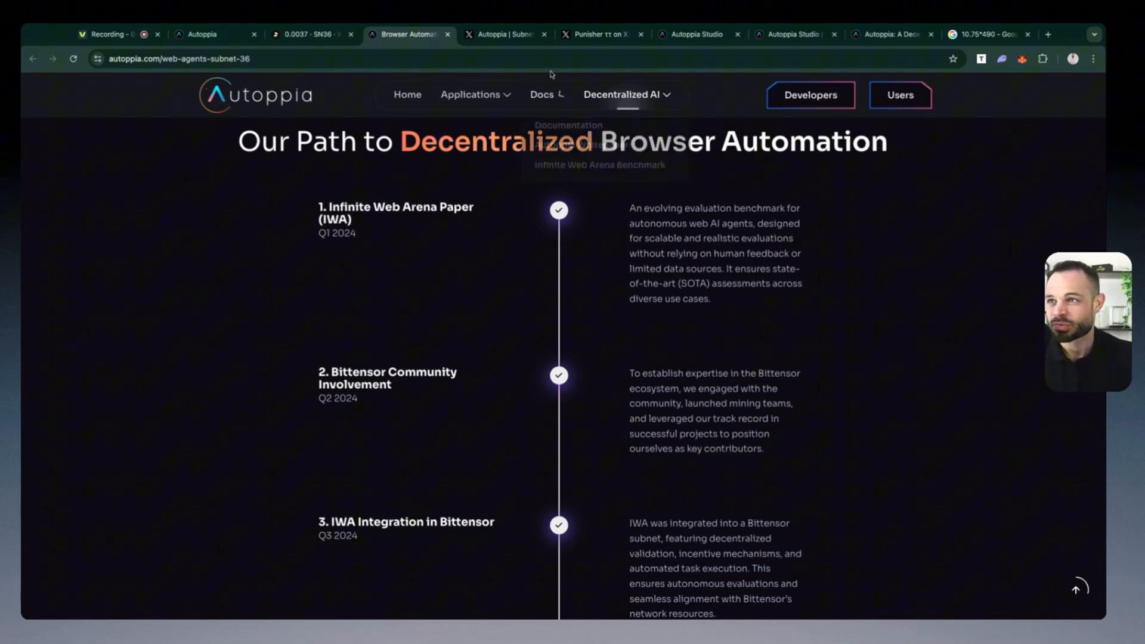
View Autoppia's Dynamic Zero post on X, then return to Taostats subnet 36.
click(503, 34)
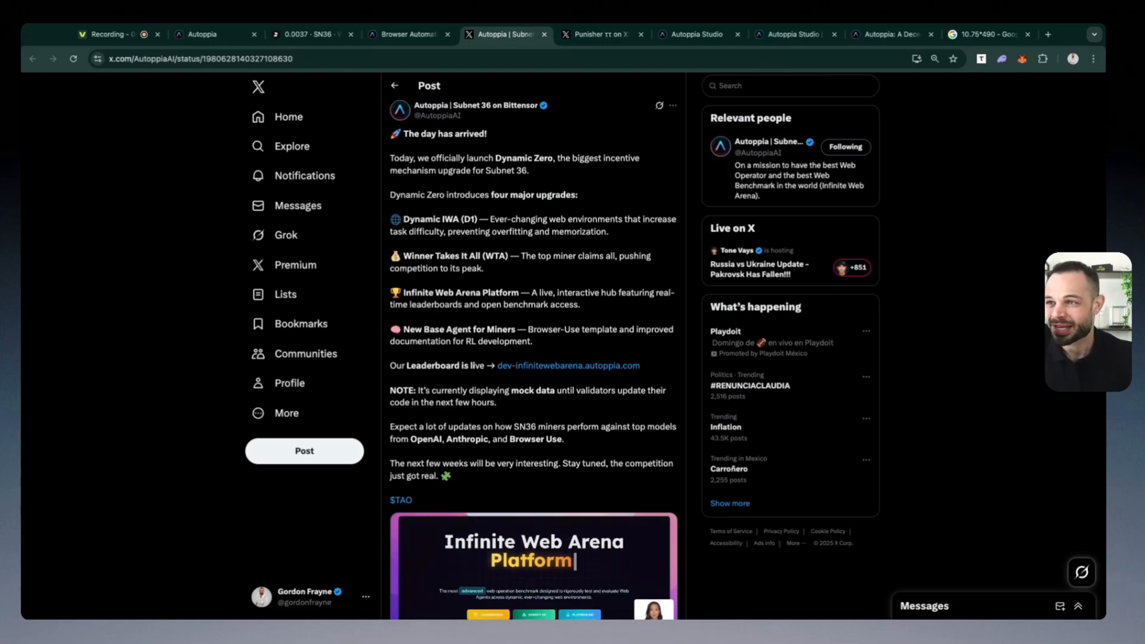
mouse_move(614, 232)
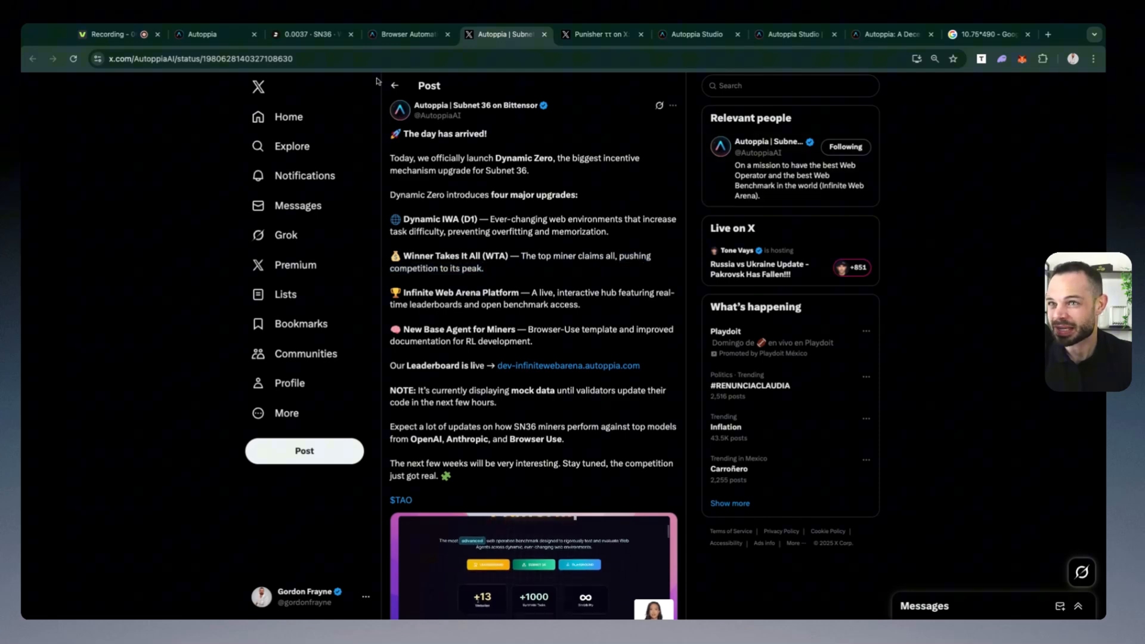
click(306, 35)
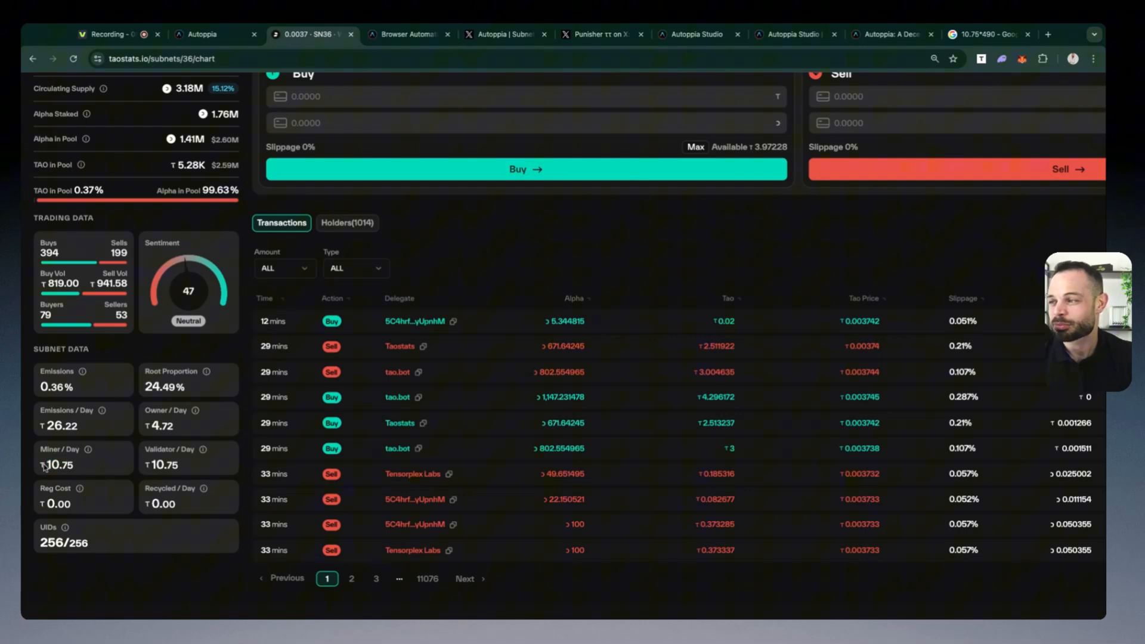
mouse_move(41, 386)
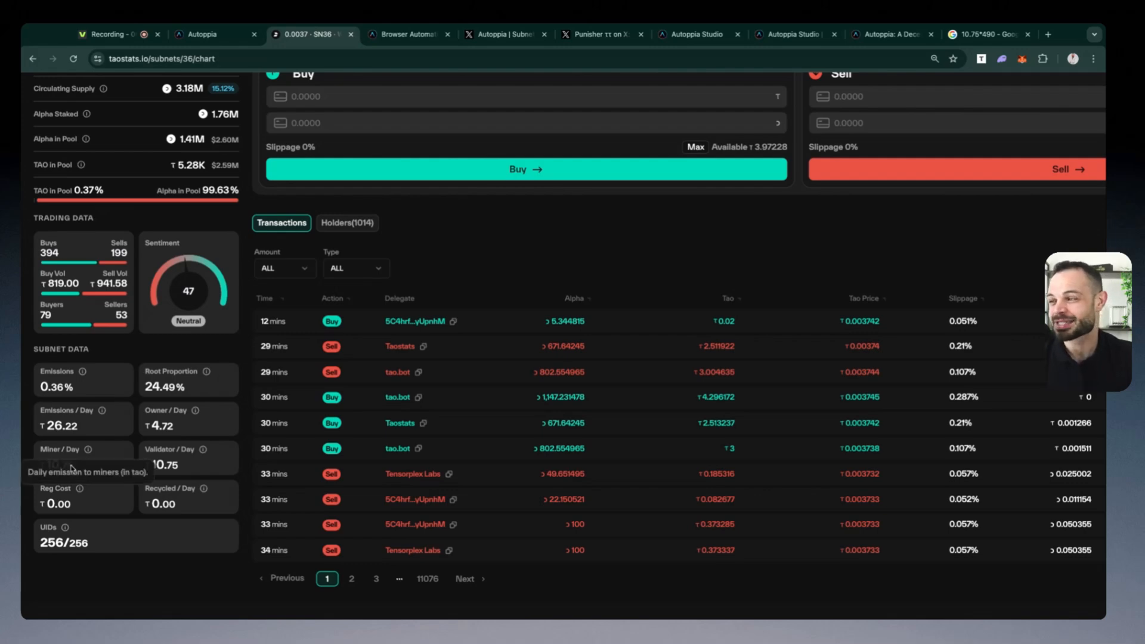
mouse_move(133, 453)
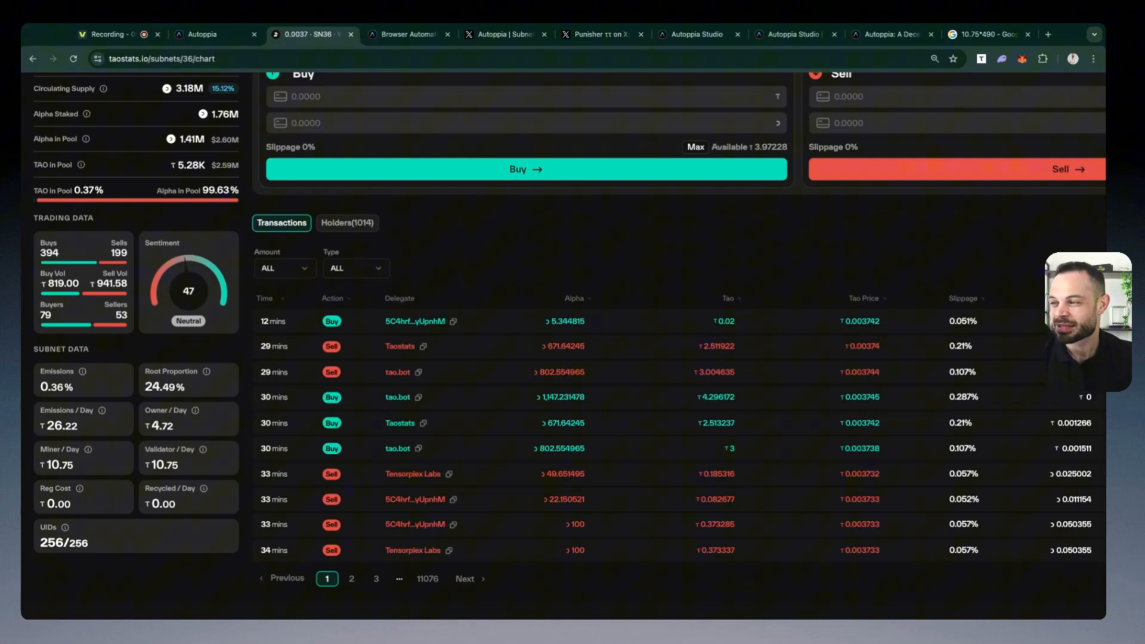
mouse_move(507, 35)
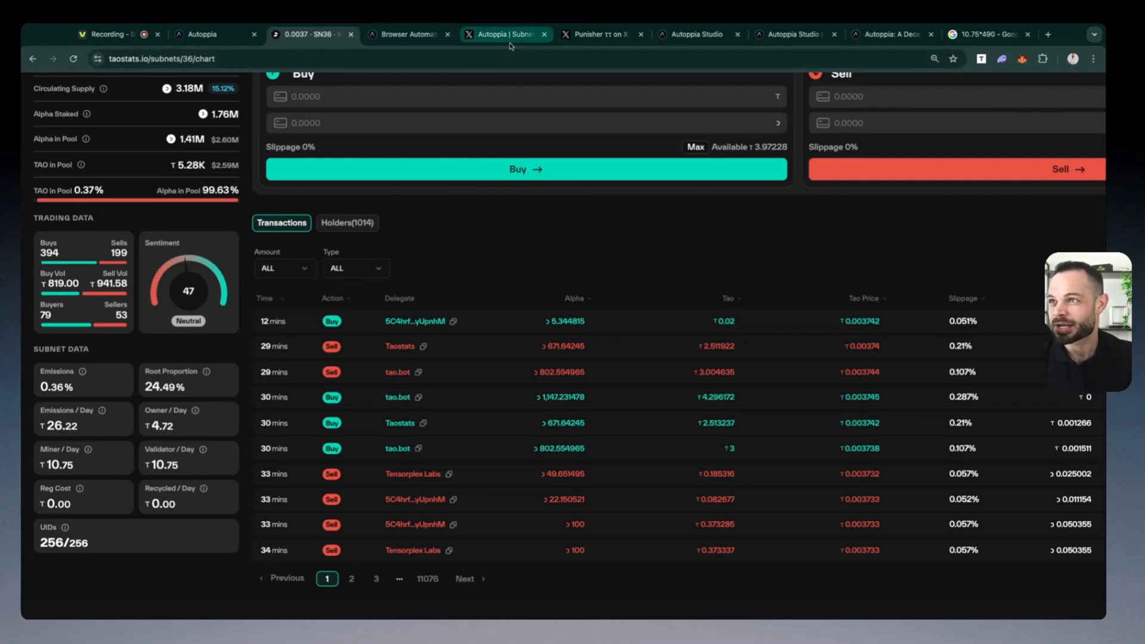
Return to Autoppia's Dynamic Zero launch post on X.
click(506, 35)
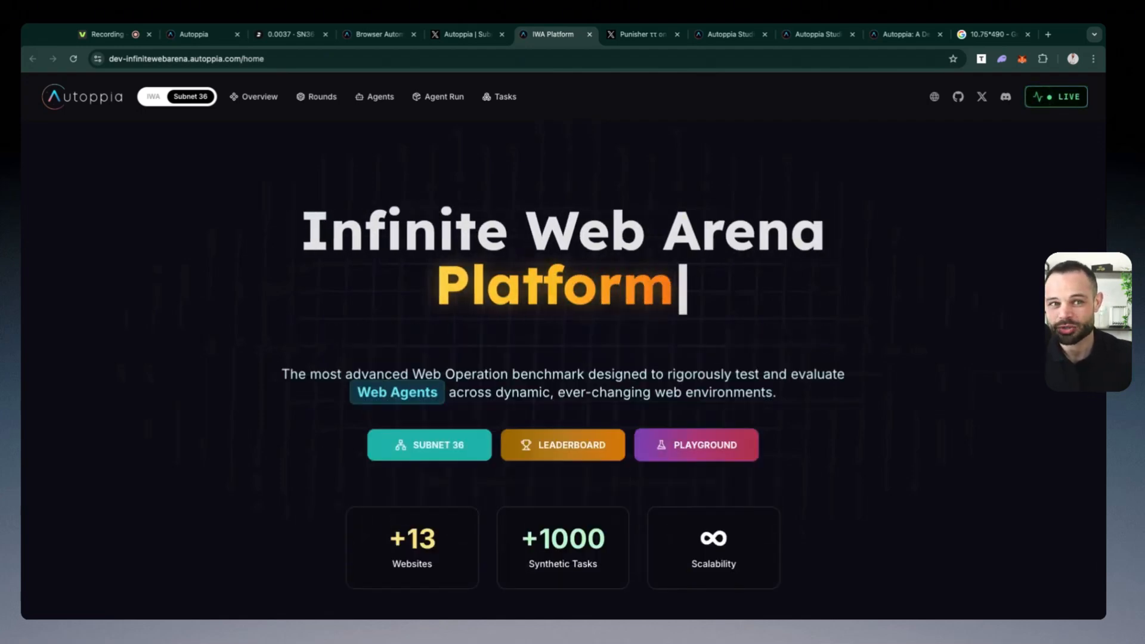
mouse_move(827, 297)
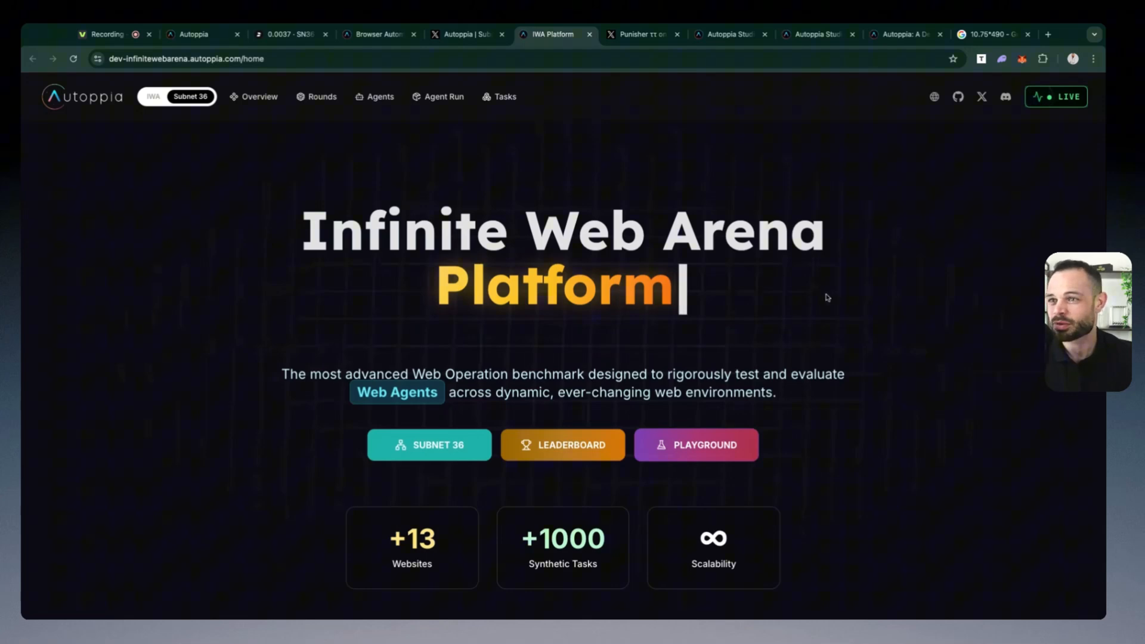
Open the IWA leaderboard and scroll through the rankings, with Autoppia Operator first at 72%.
click(563, 445)
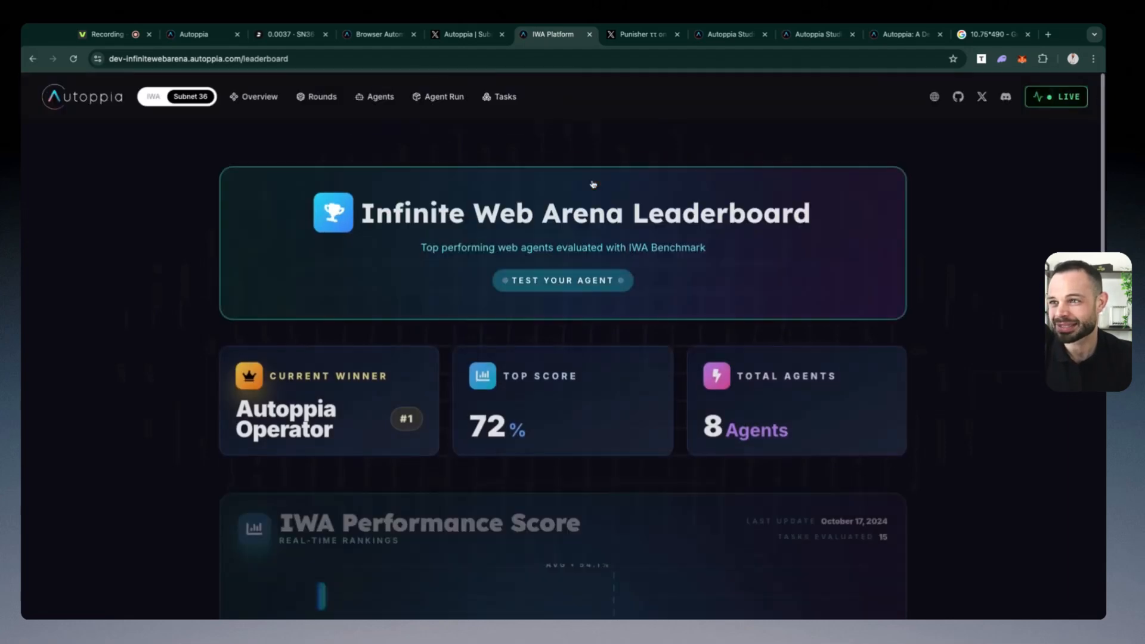
scroll(down, 3)
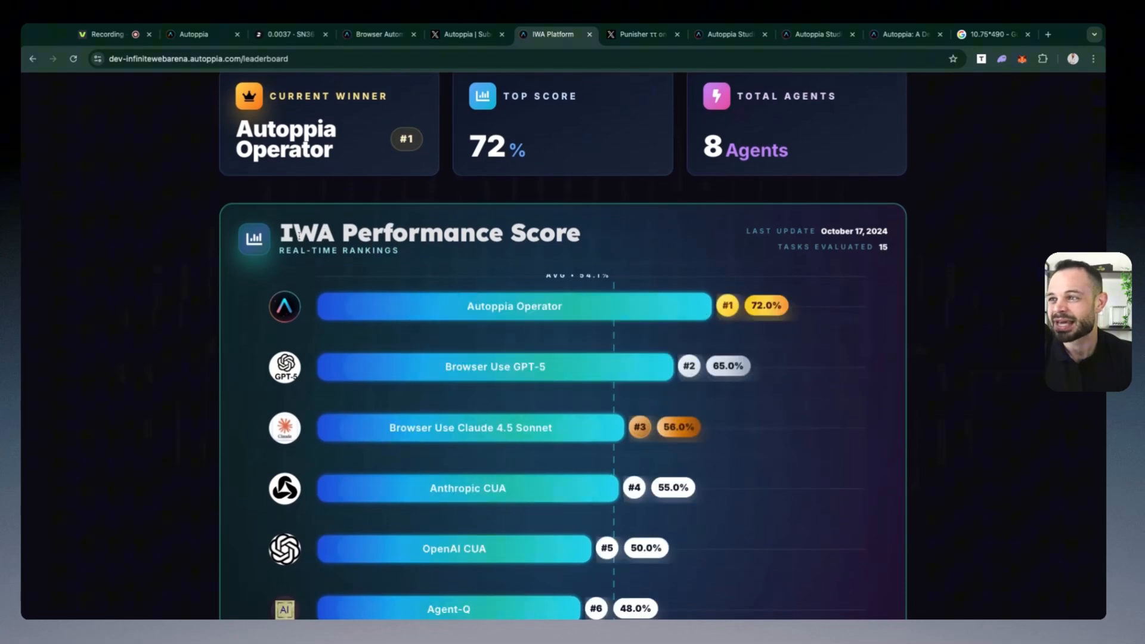
mouse_move(419, 278)
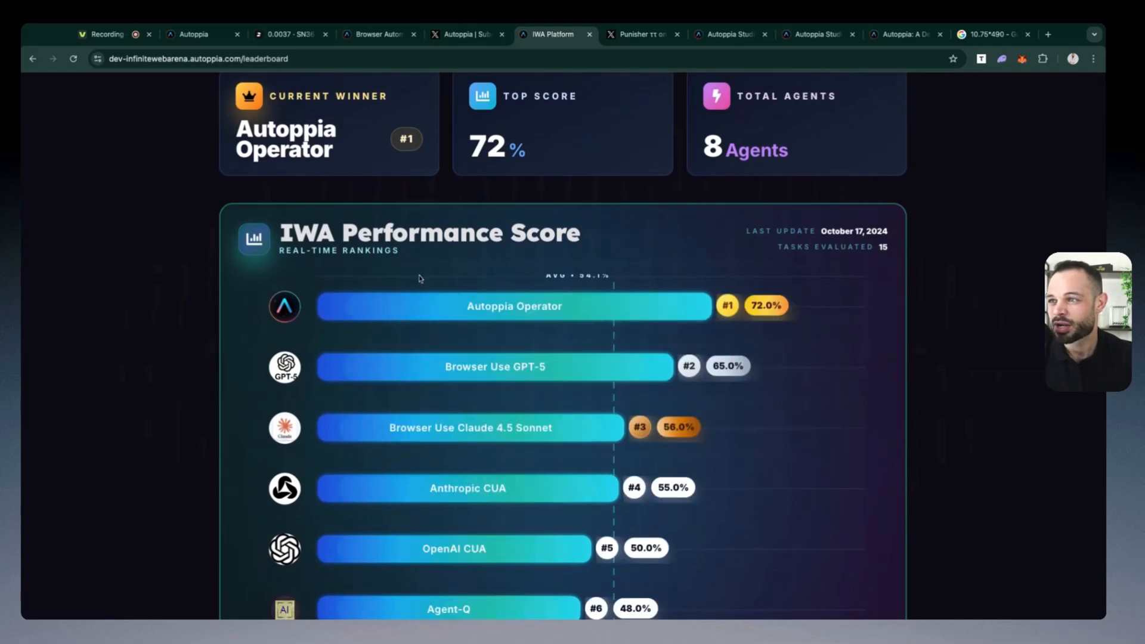
mouse_move(454, 344)
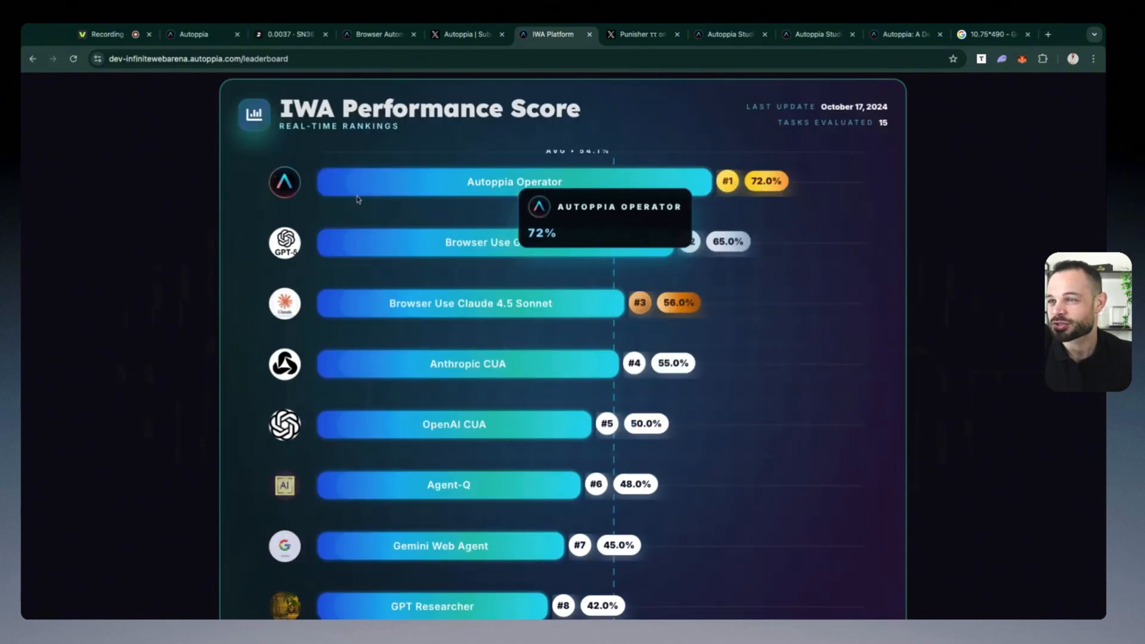
mouse_move(471, 303)
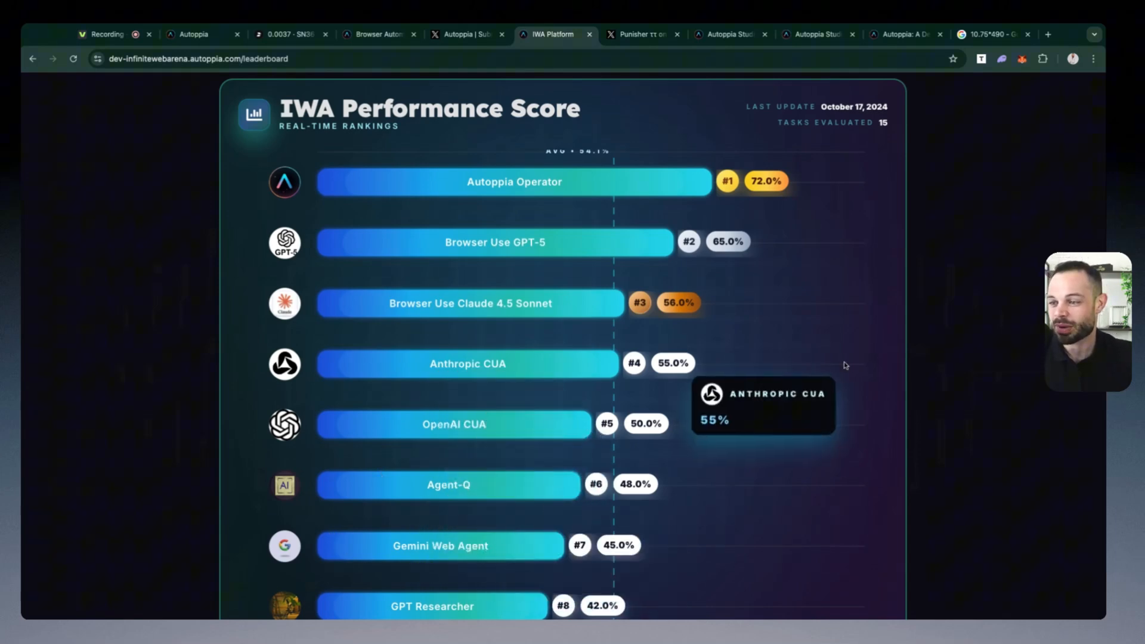
scroll(up, 3)
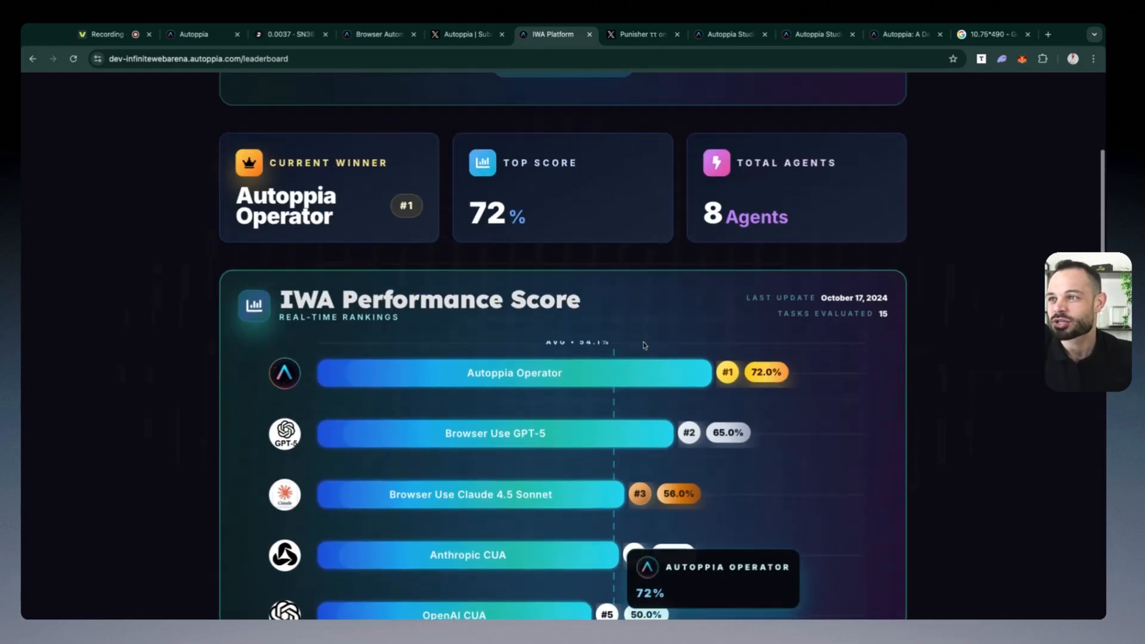
scroll(up, 3)
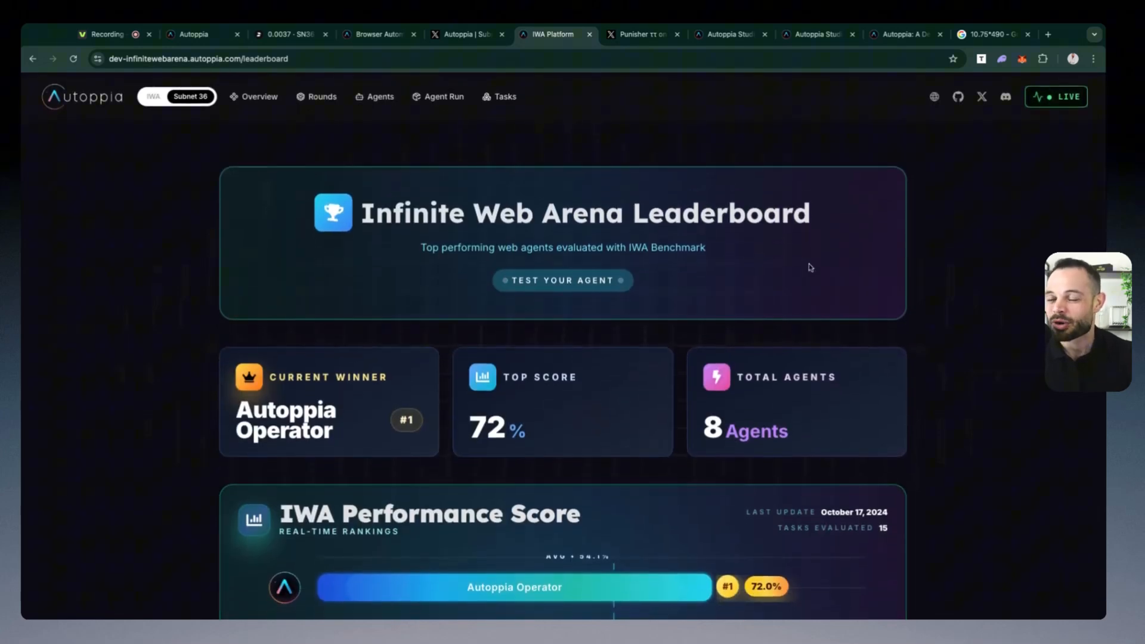
mouse_move(884, 377)
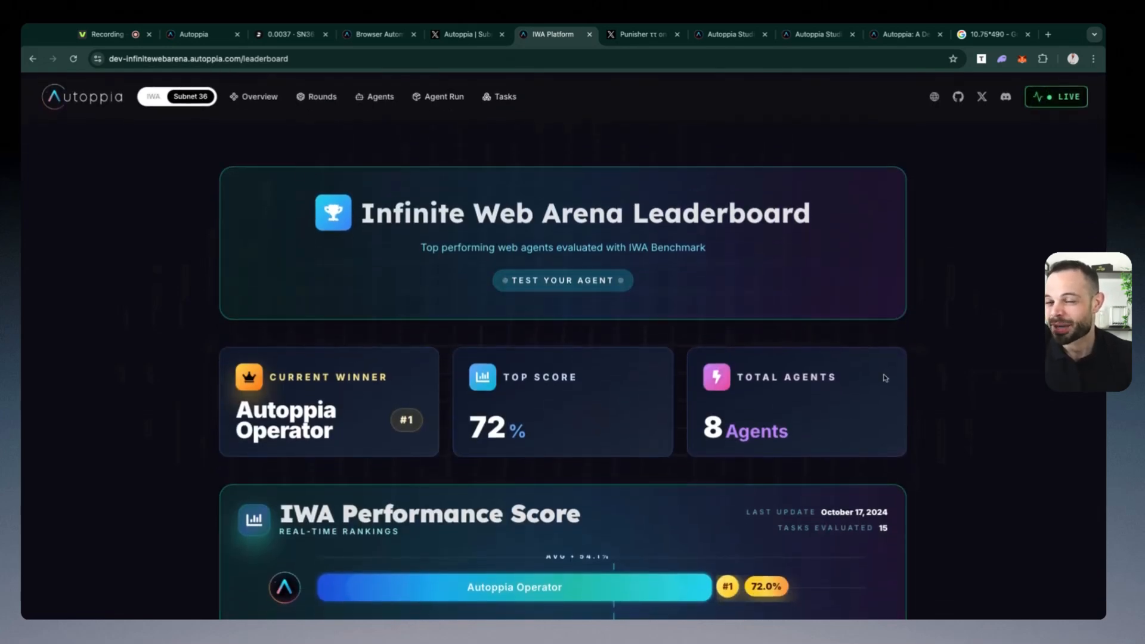
scroll(down, 3)
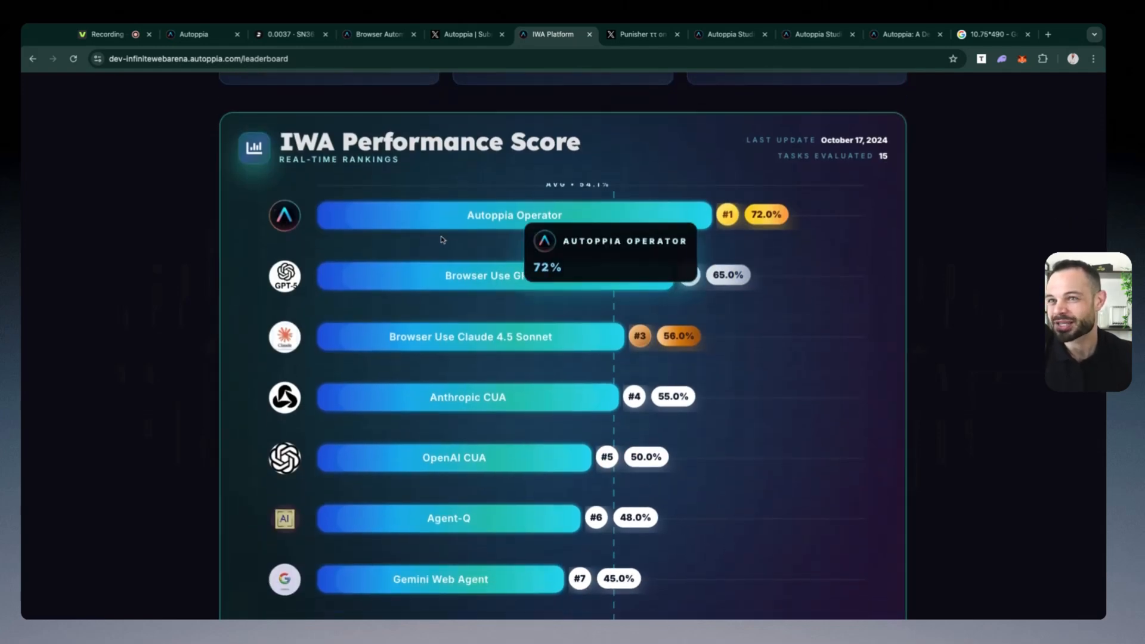
mouse_move(919, 318)
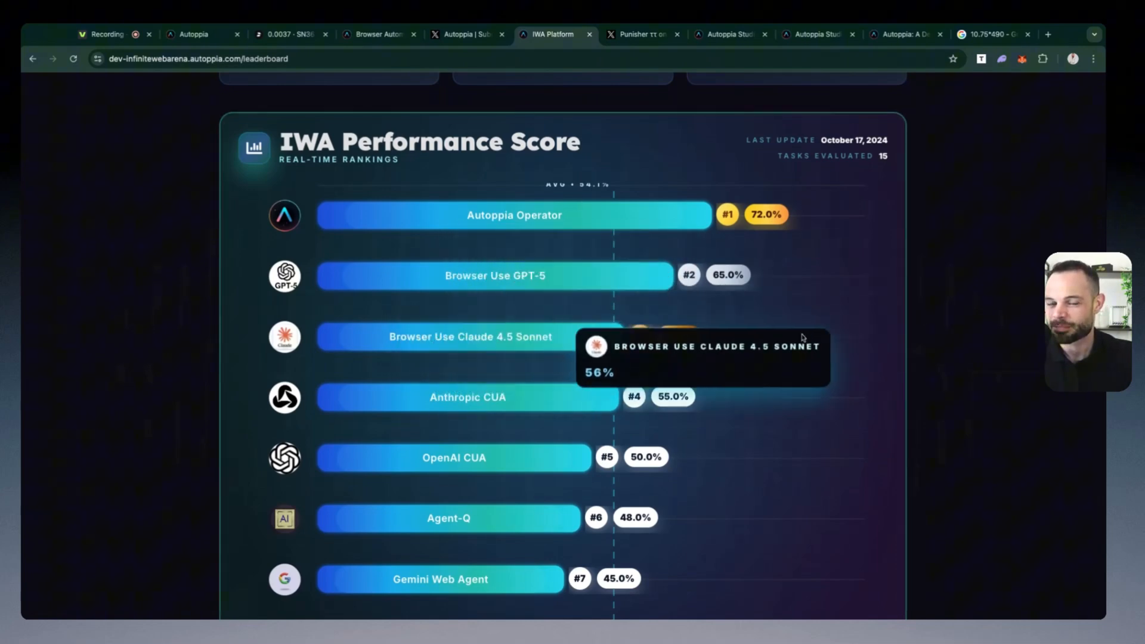
mouse_move(341, 71)
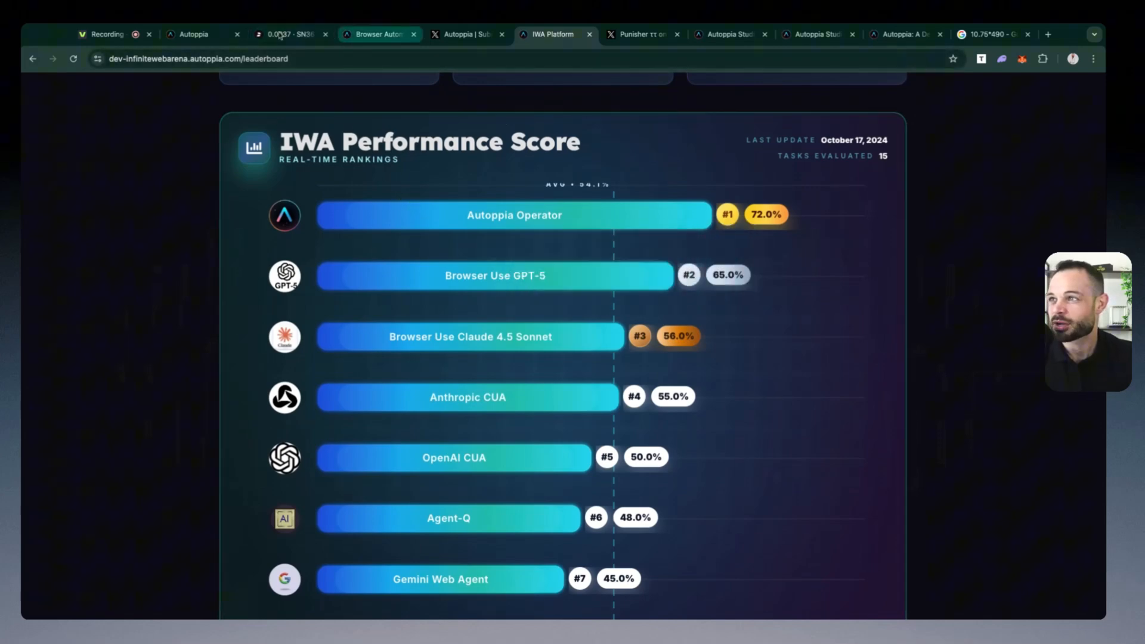
Show the Autoppia Studio docs page and enlarge its Explore Templates screenshot.
click(193, 34)
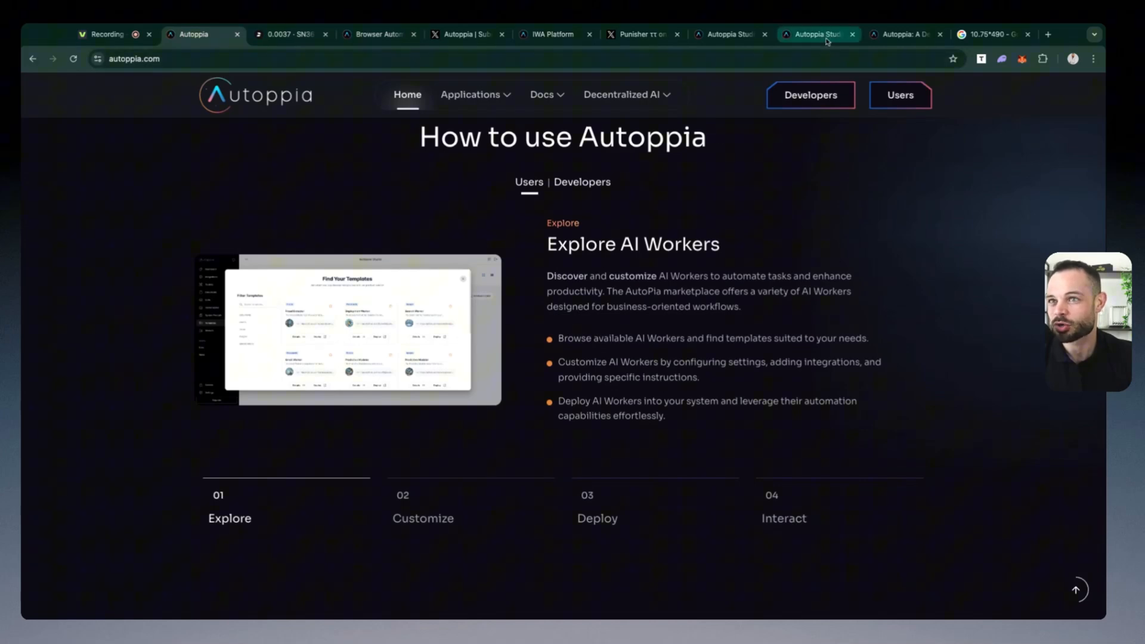
click(814, 35)
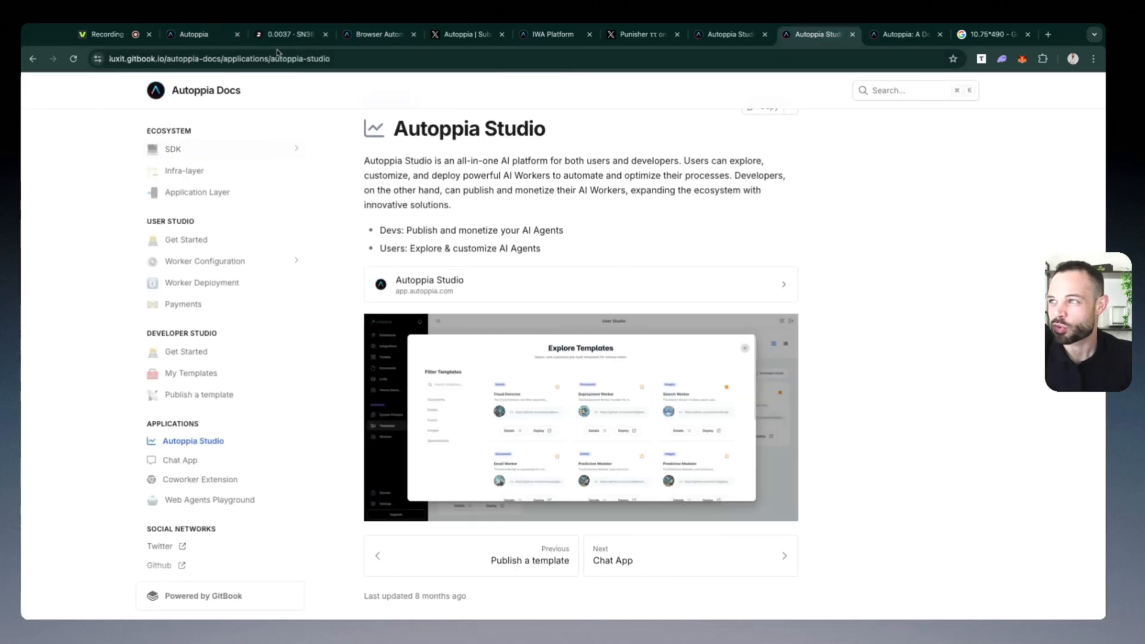
click(580, 416)
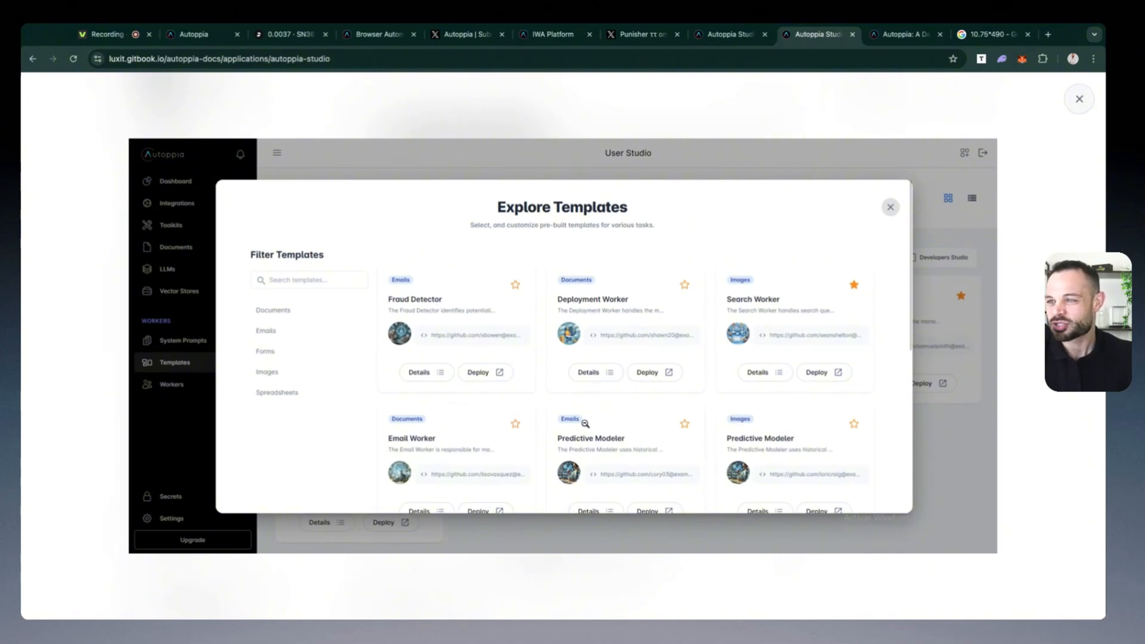
mouse_move(654, 443)
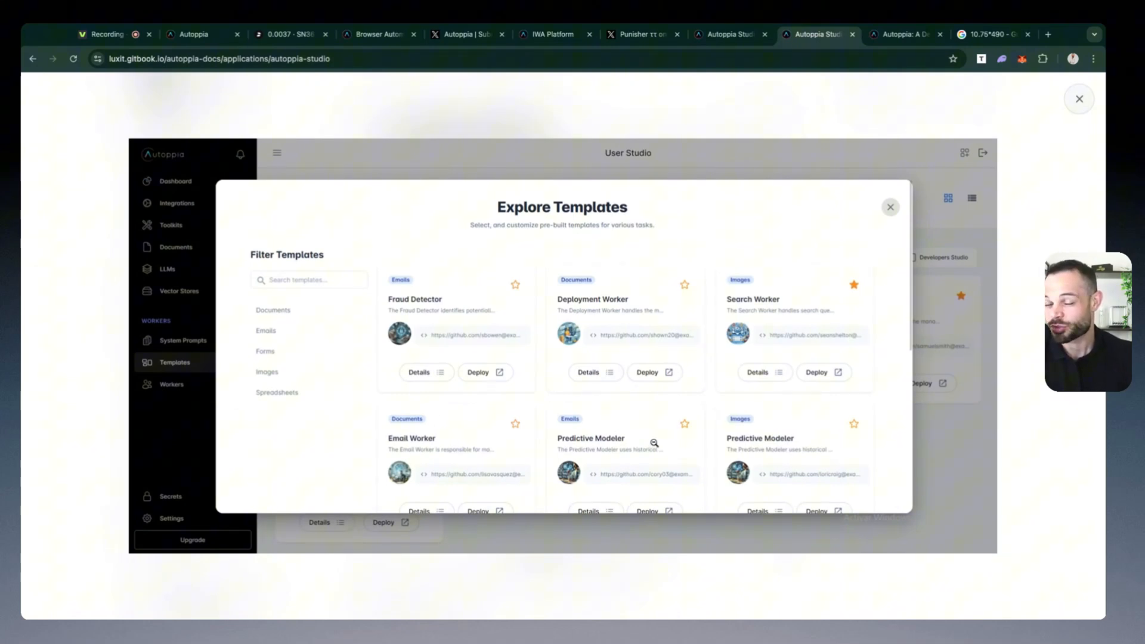
mouse_move(654, 443)
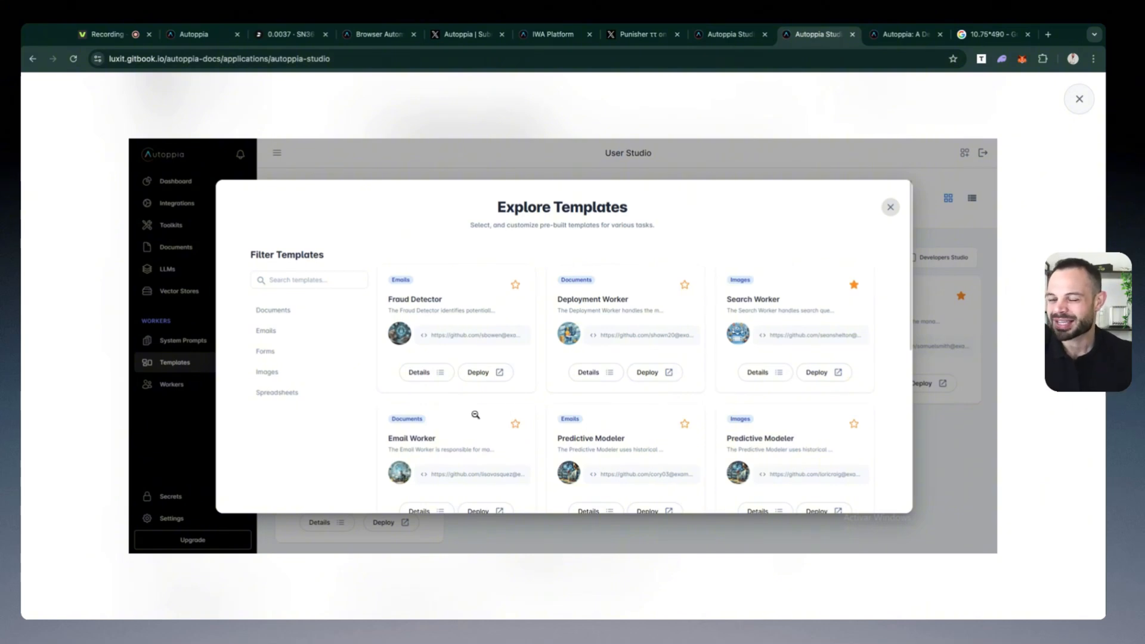
mouse_move(523, 397)
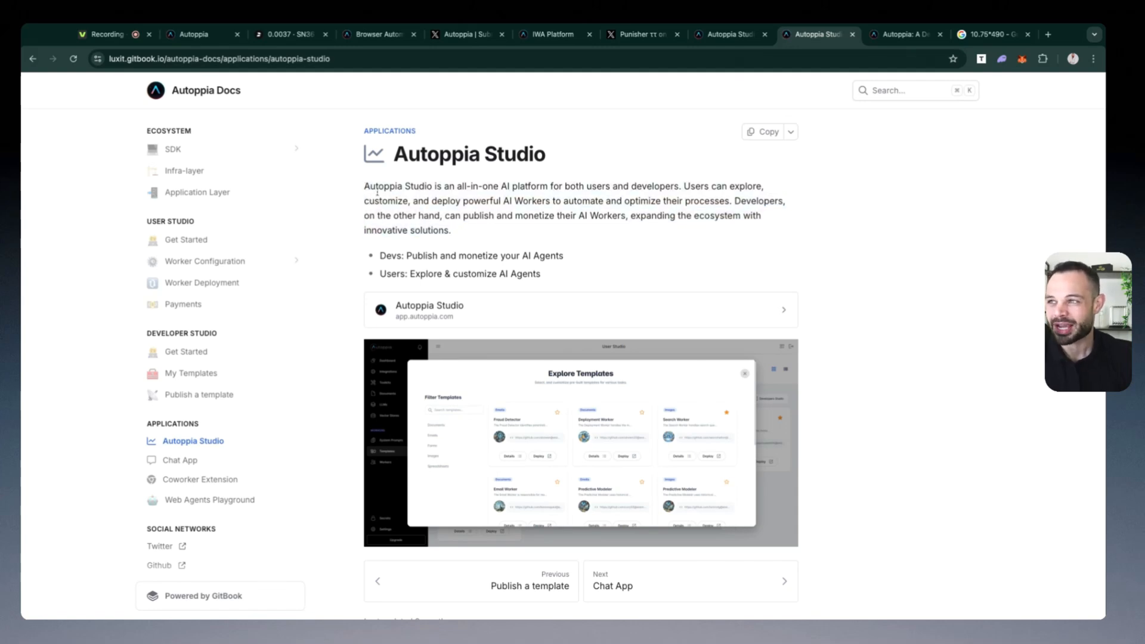
mouse_move(517, 211)
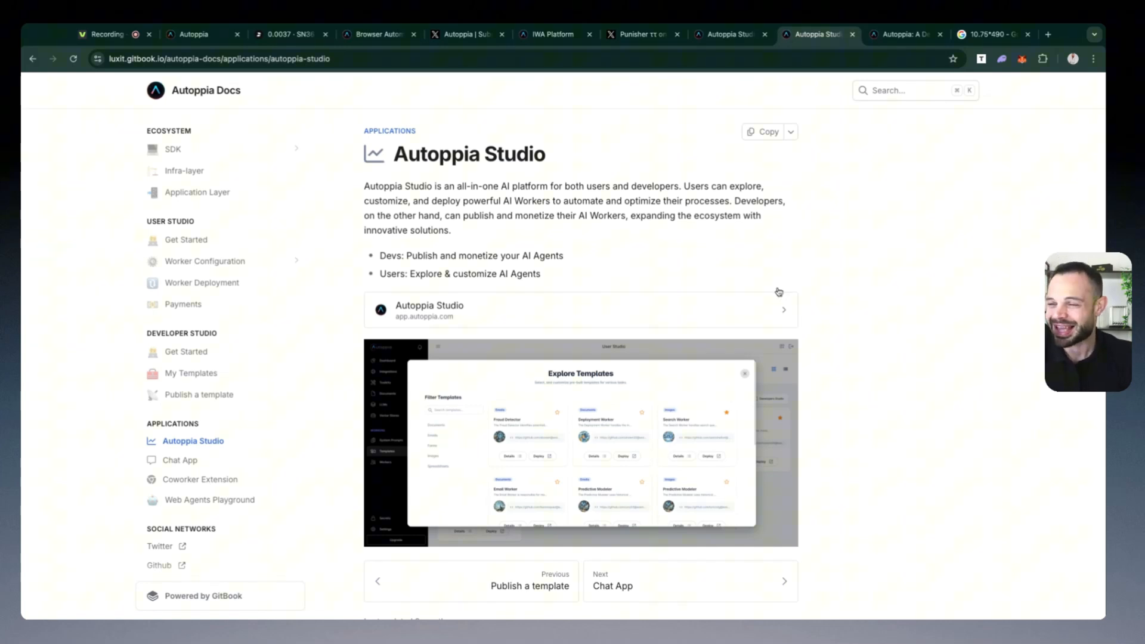
Scroll down the Autoppia Studio documentation page.
scroll(down, 3)
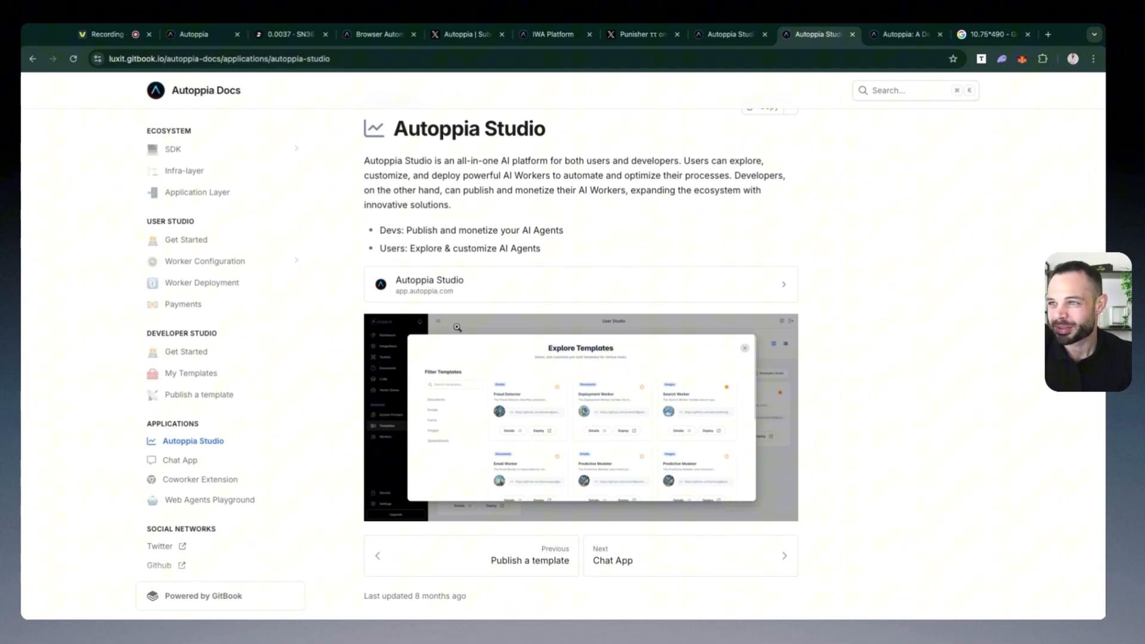
mouse_move(344, 99)
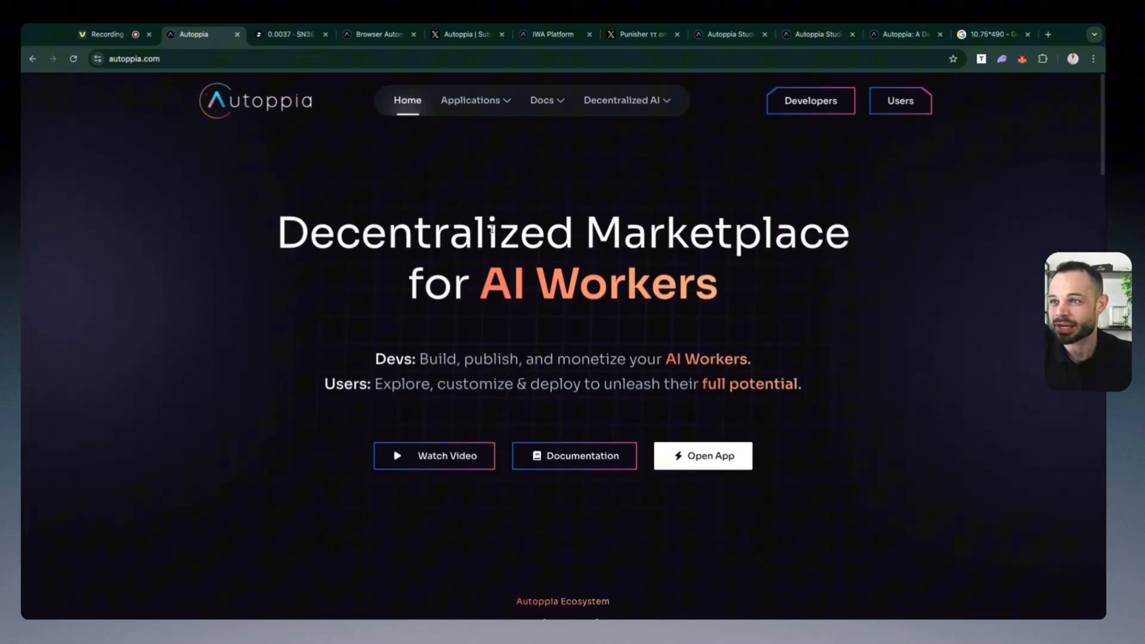
mouse_move(763, 276)
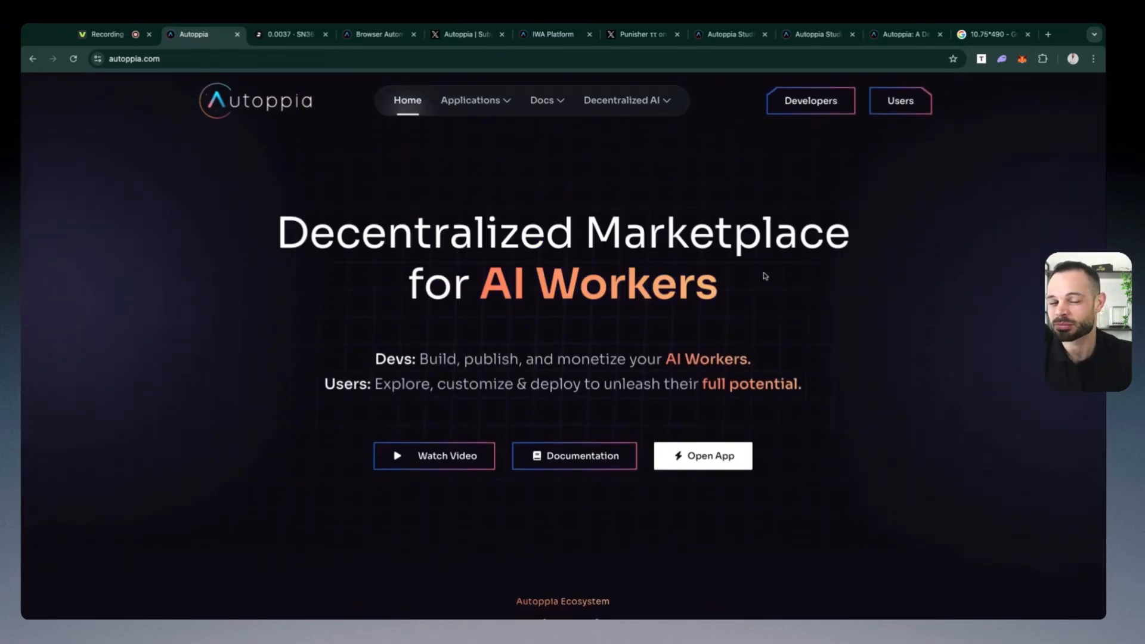
mouse_move(555, 35)
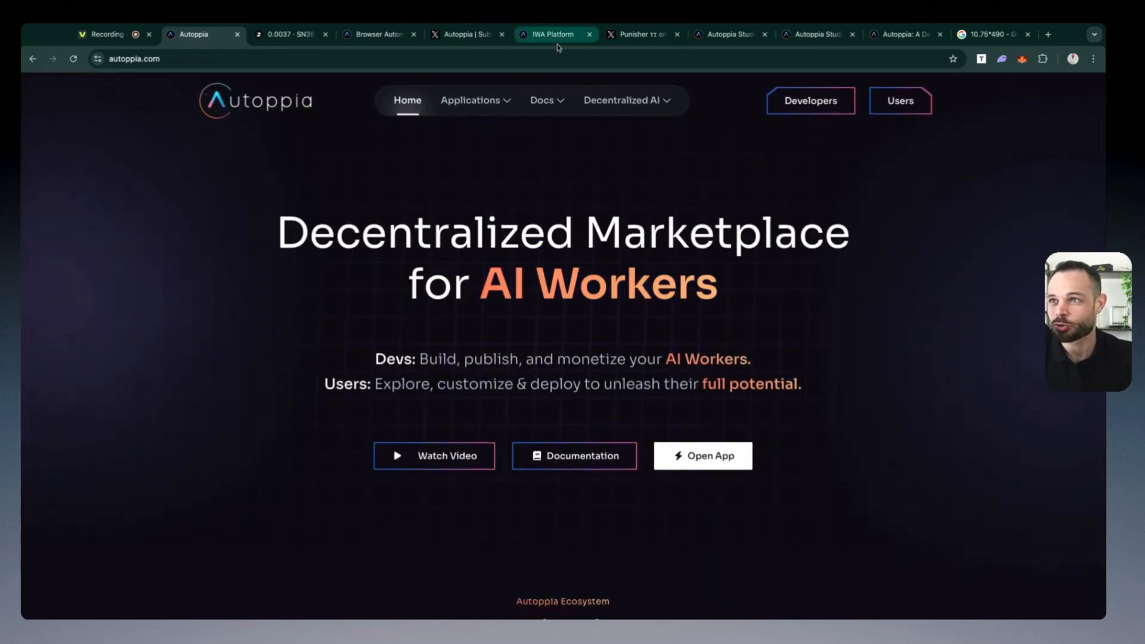
Move from the IWA tab to the Subnet 36 X article and read down to Useful Links.
click(553, 35)
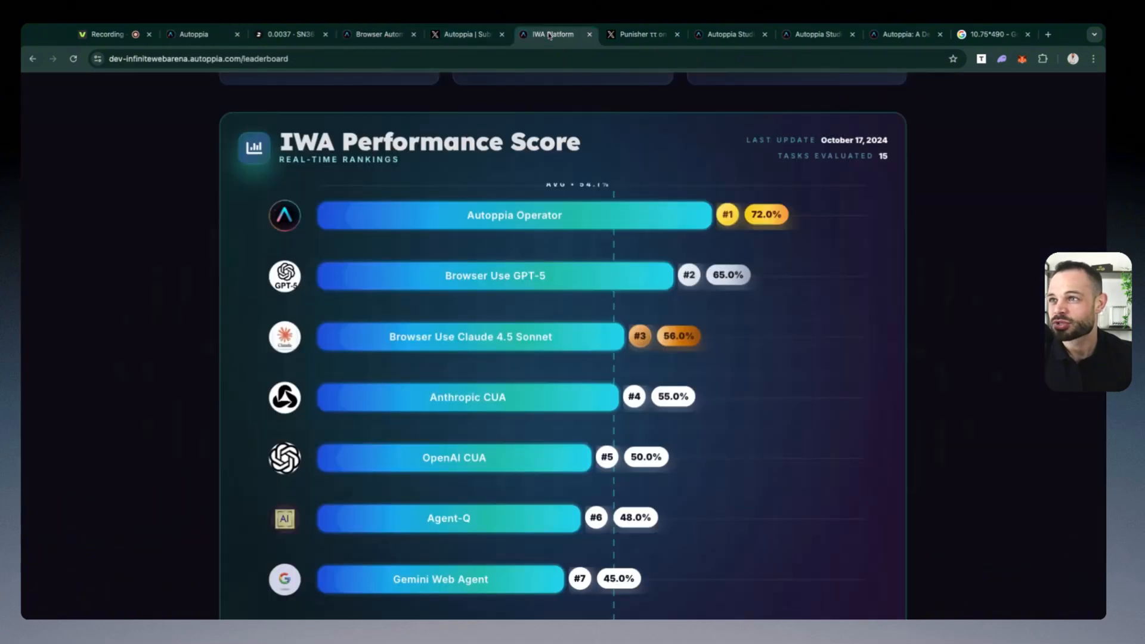
click(641, 35)
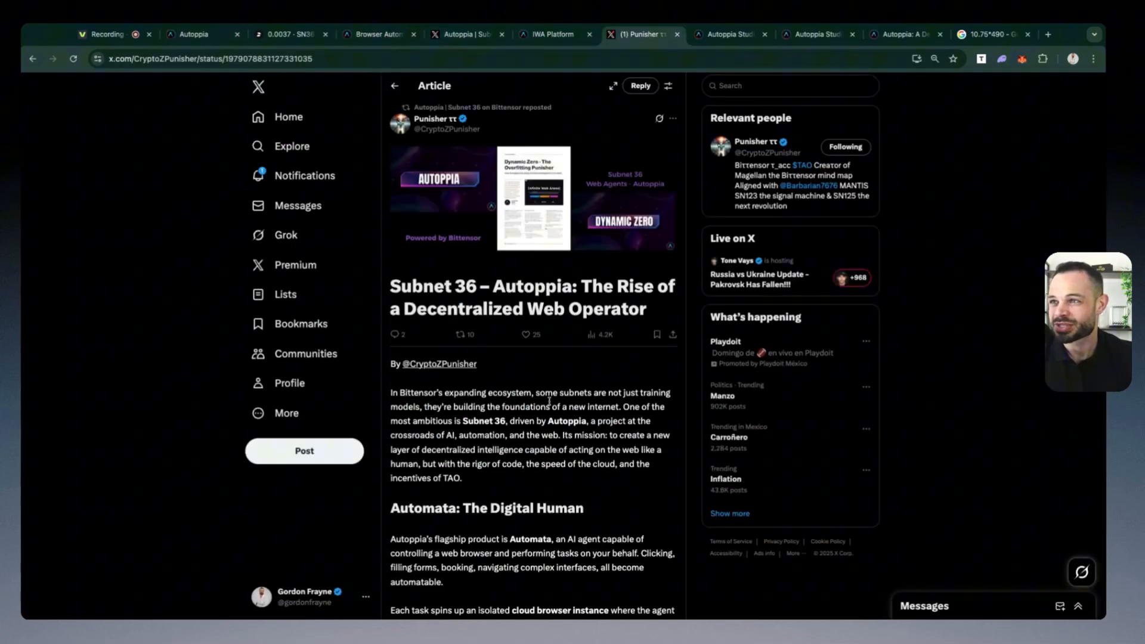
scroll(down, 3)
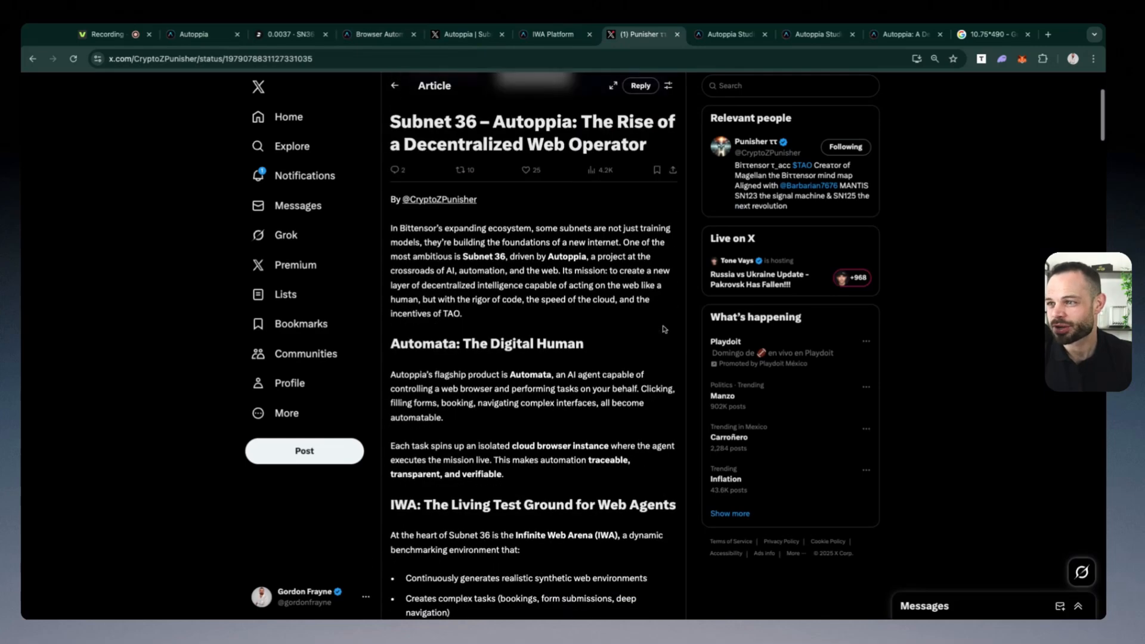
scroll(down, 3)
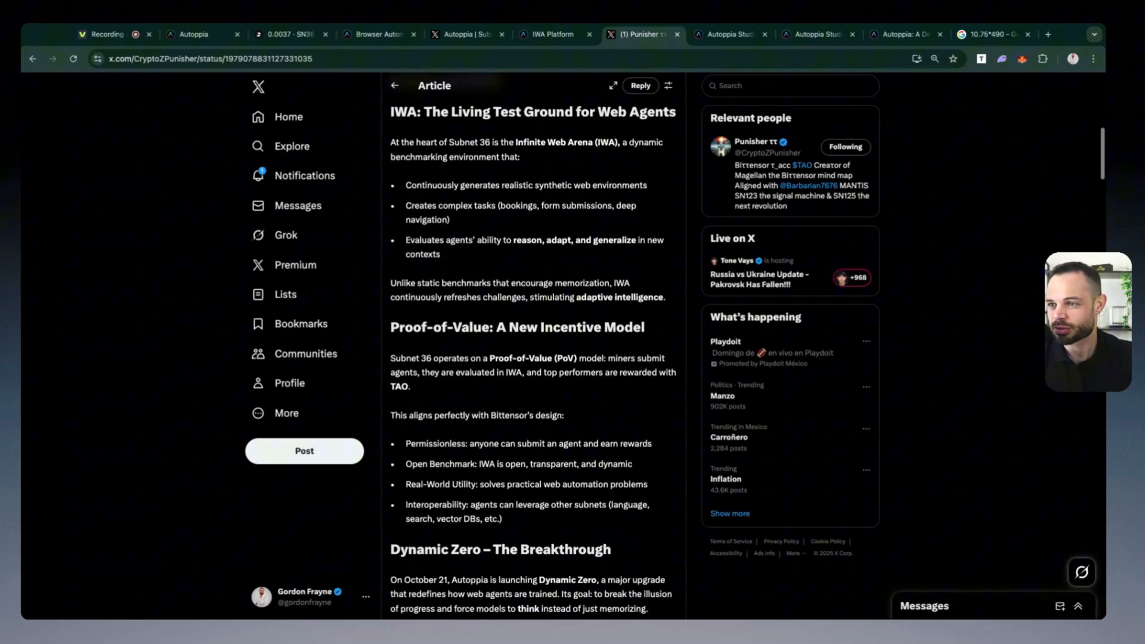
scroll(down, 3)
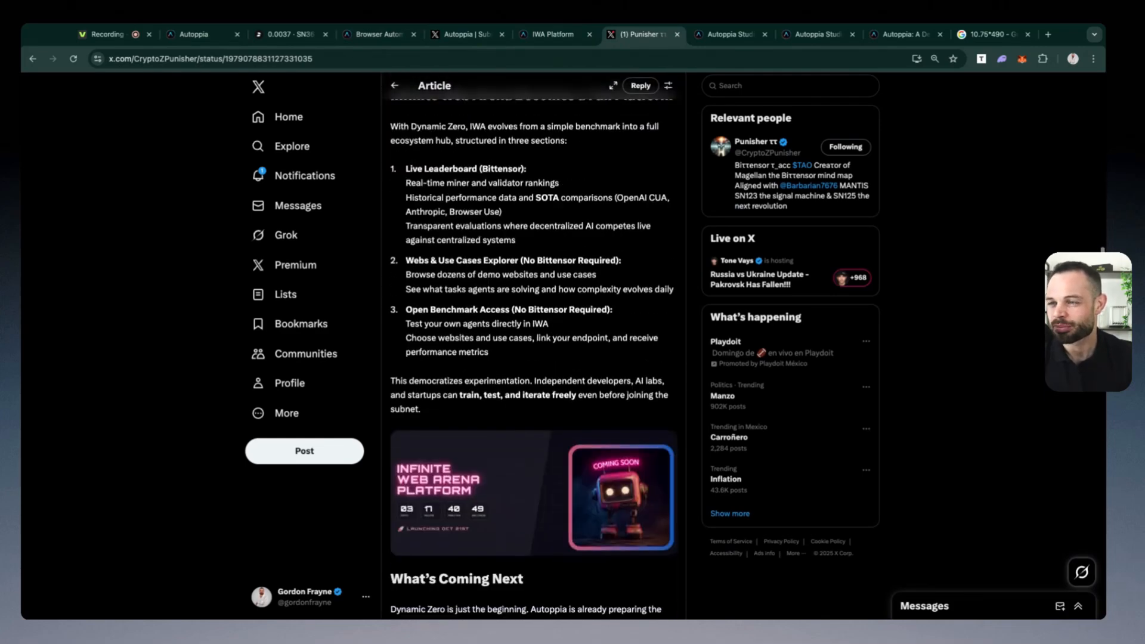
scroll(down, 3)
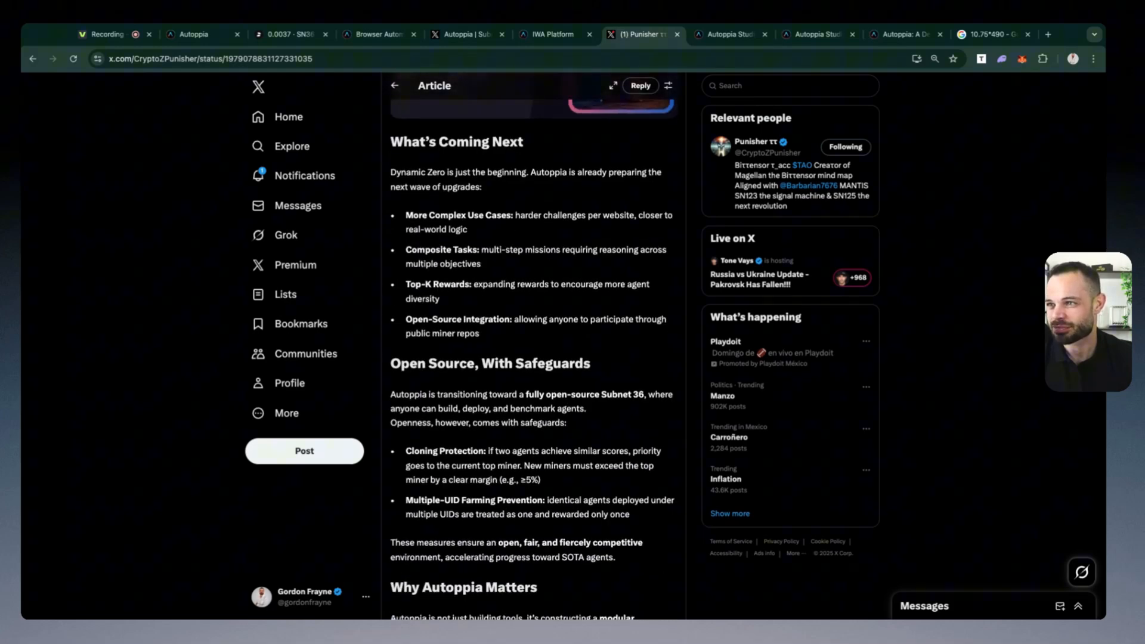
scroll(up, 3)
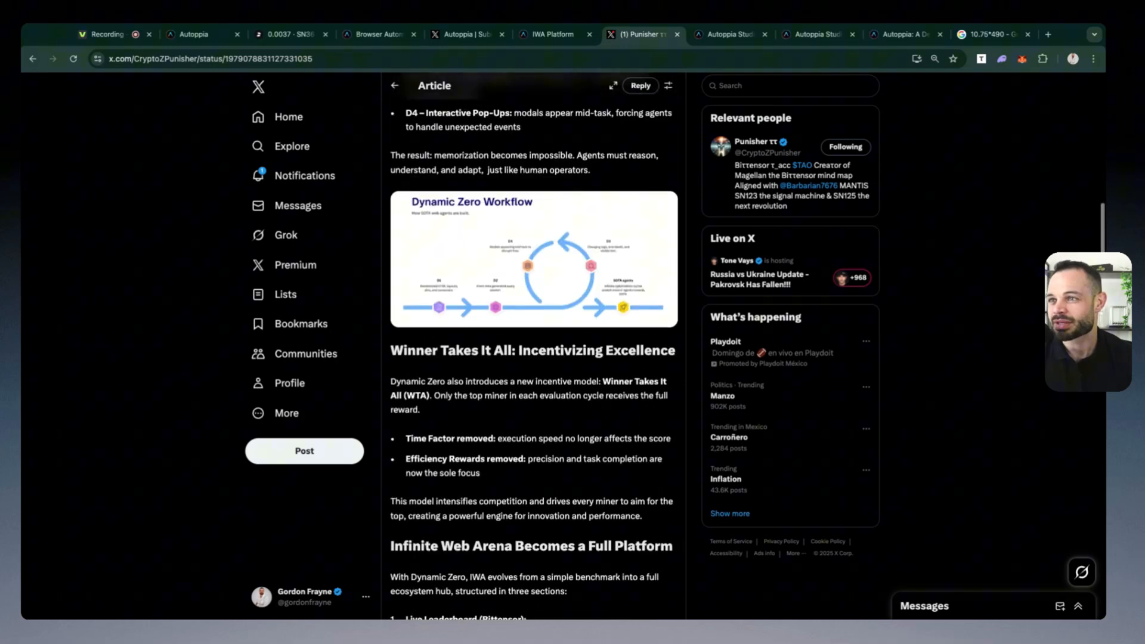
scroll(down, 3)
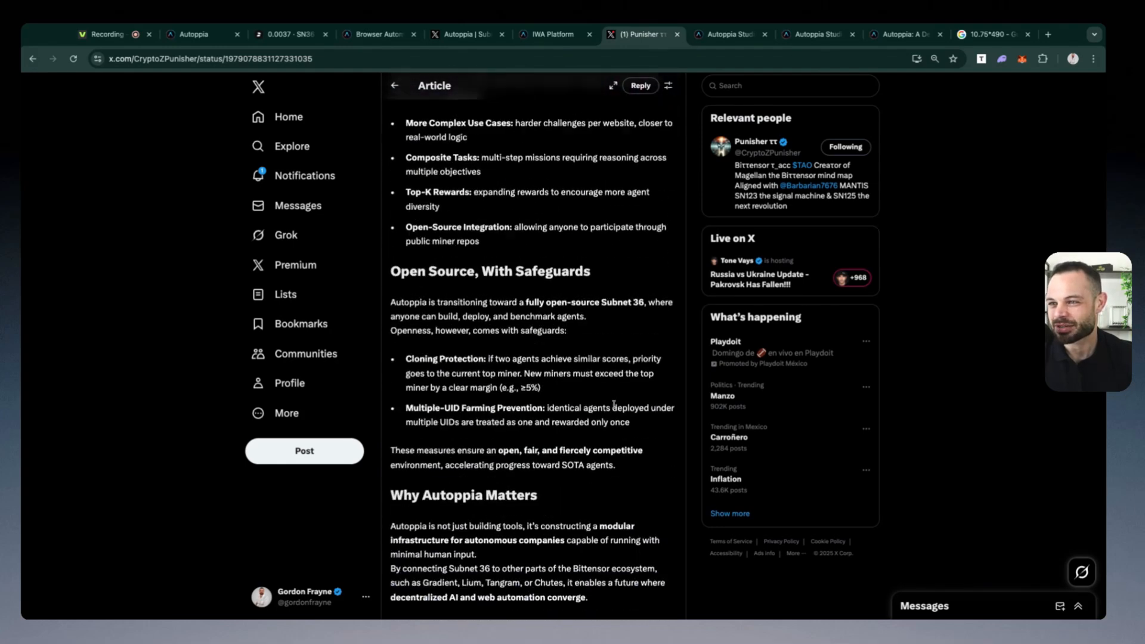
scroll(down, 3)
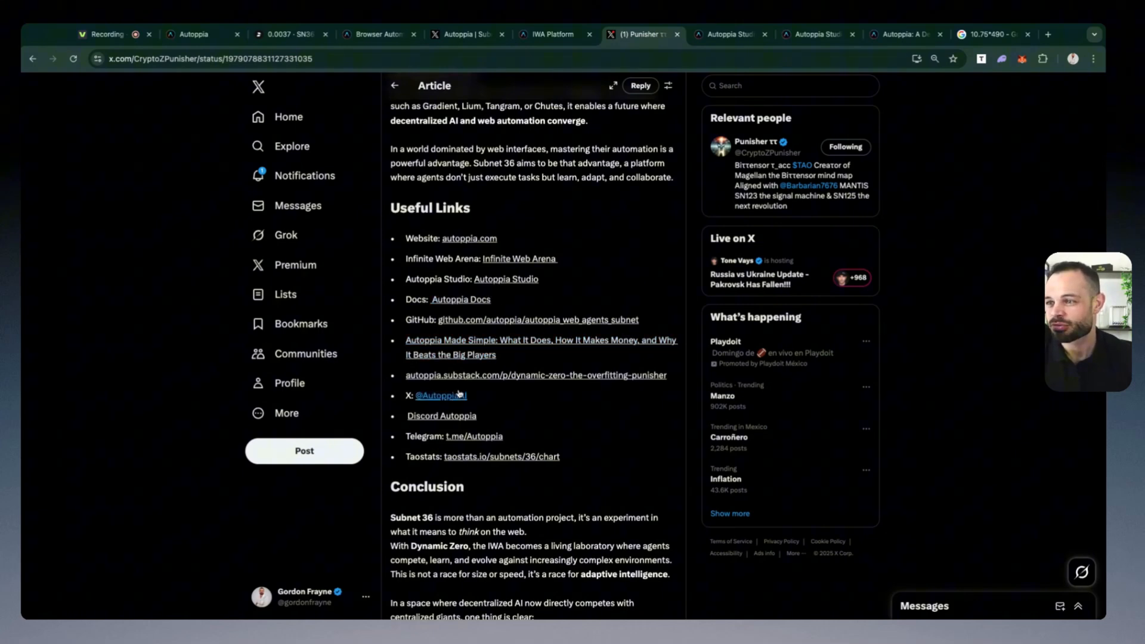
mouse_move(505, 279)
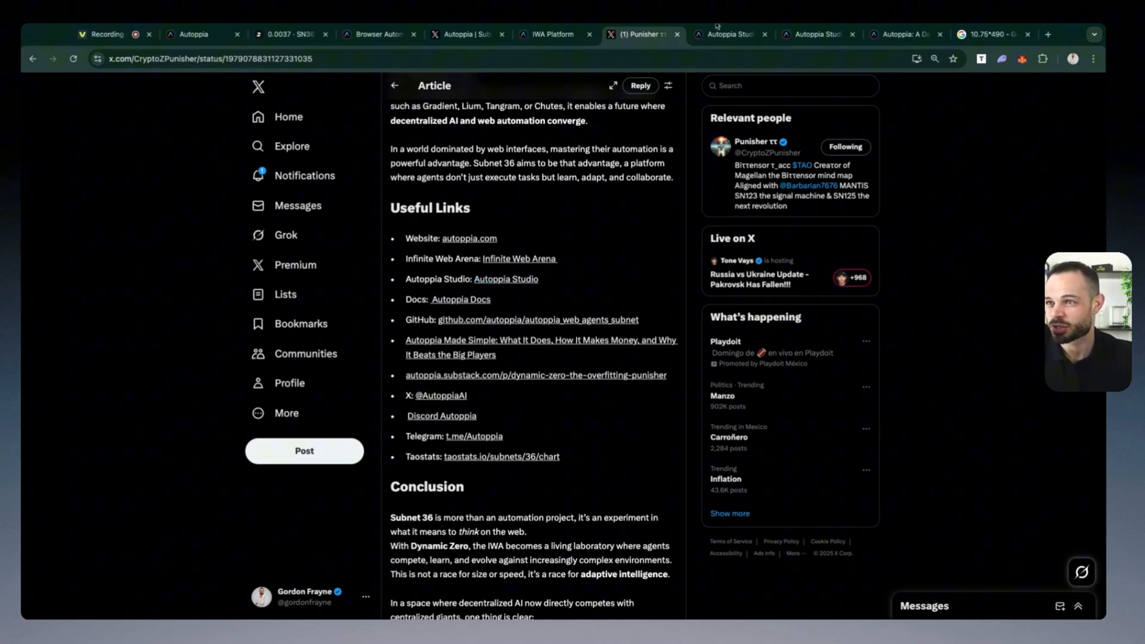
Show the app.autoppia.com tab with its email and password sign-in form.
click(728, 35)
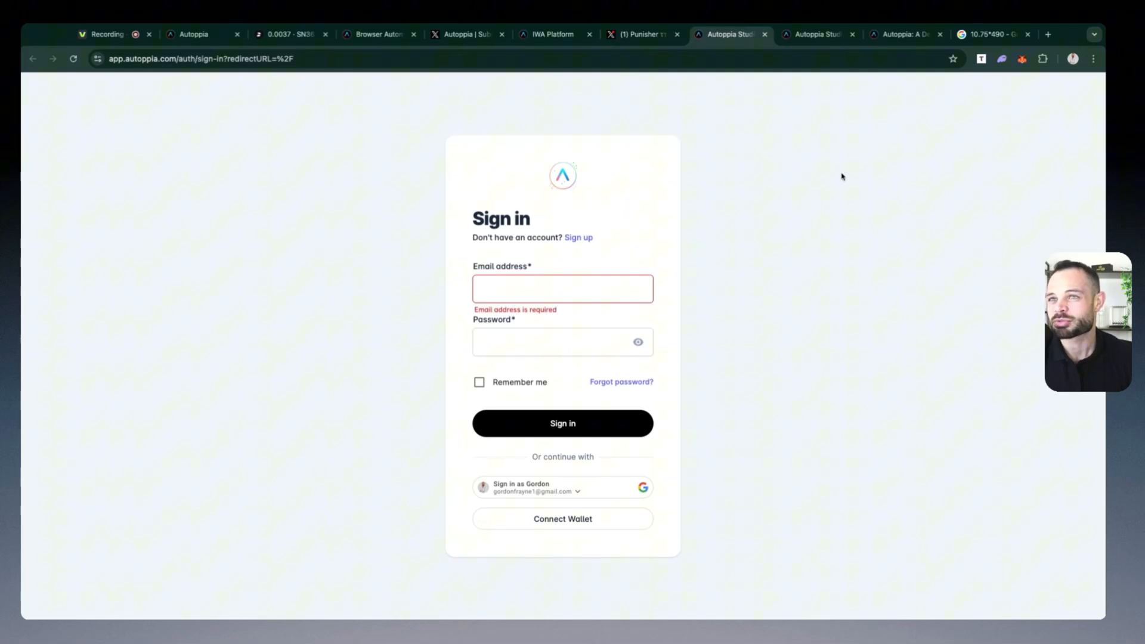
mouse_move(743, 126)
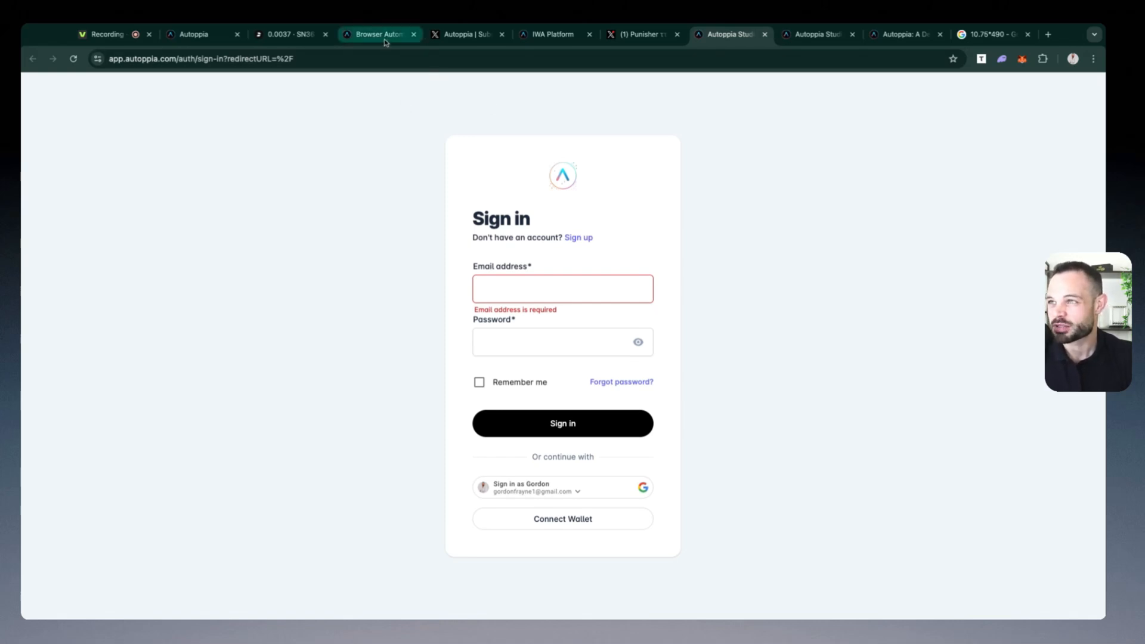
Return to the SN36 Taostats tab and scroll up to the daily price chart.
click(289, 34)
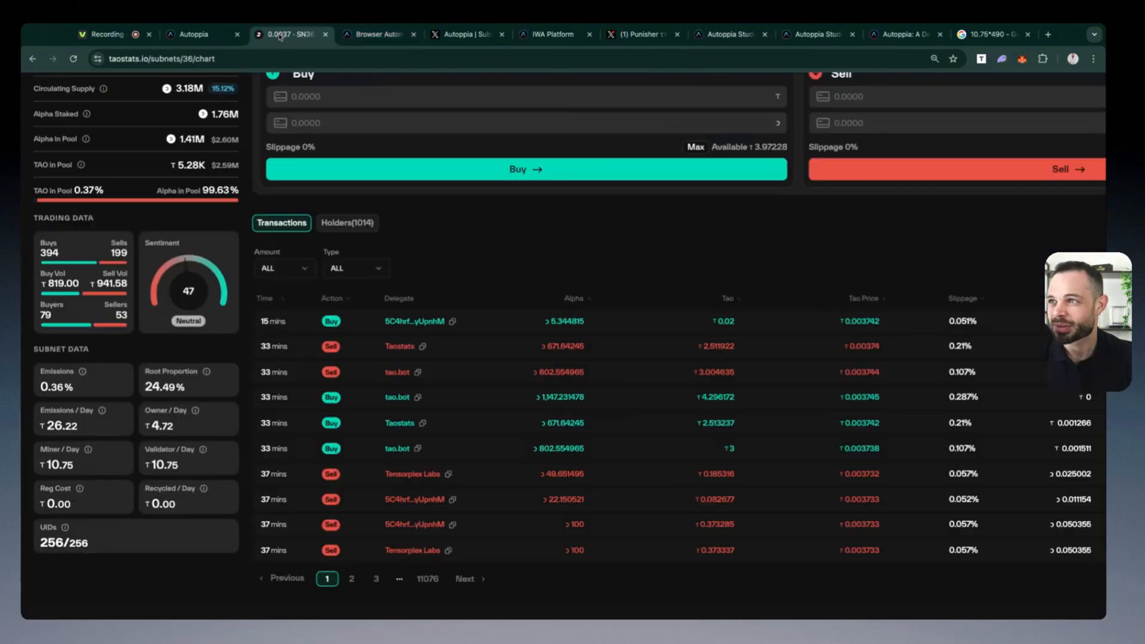
scroll(up, 3)
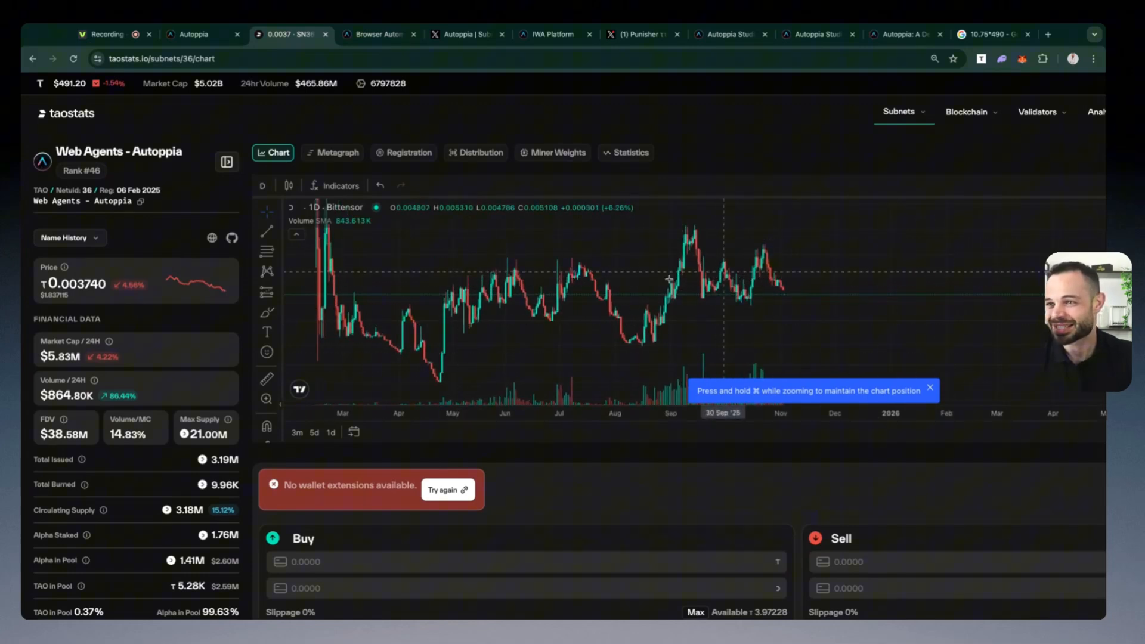
mouse_move(570, 300)
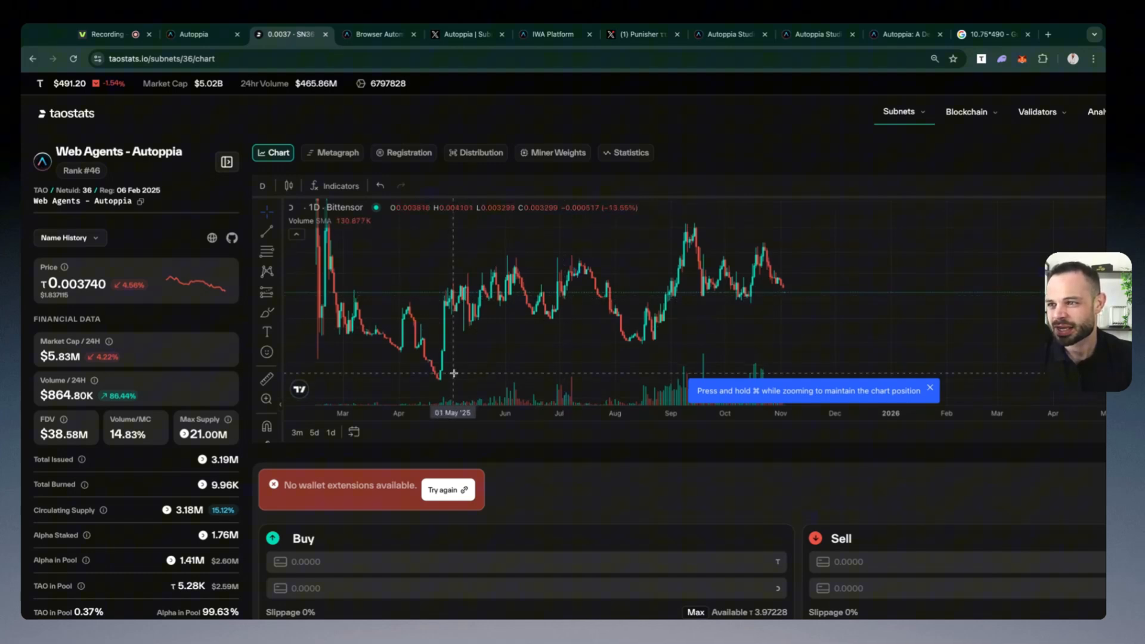
mouse_move(708, 355)
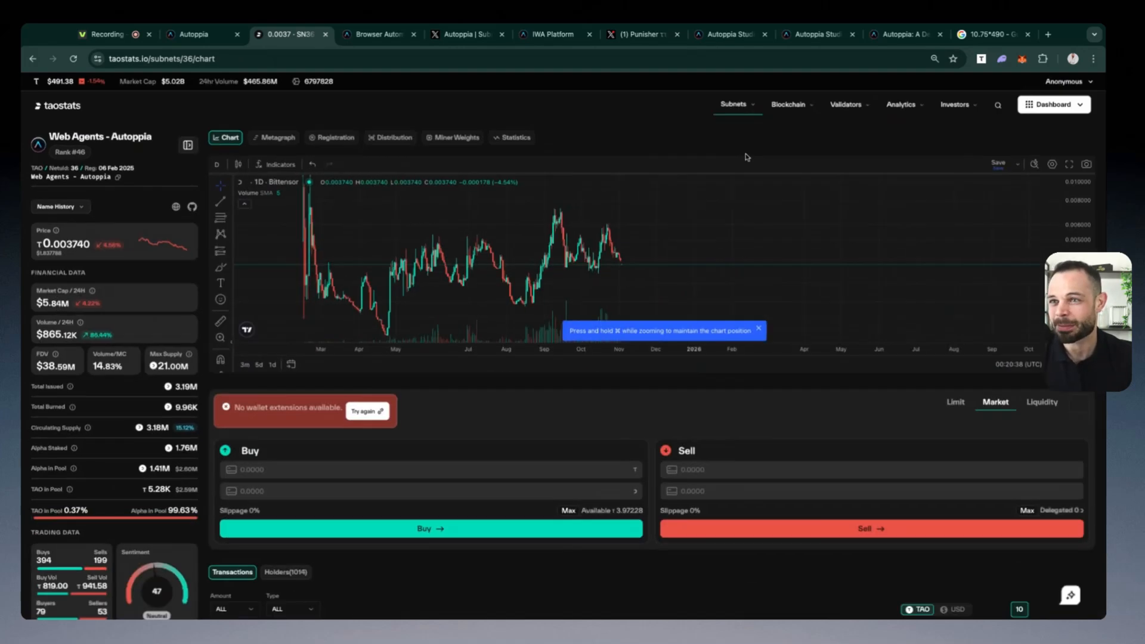
mouse_move(637, 212)
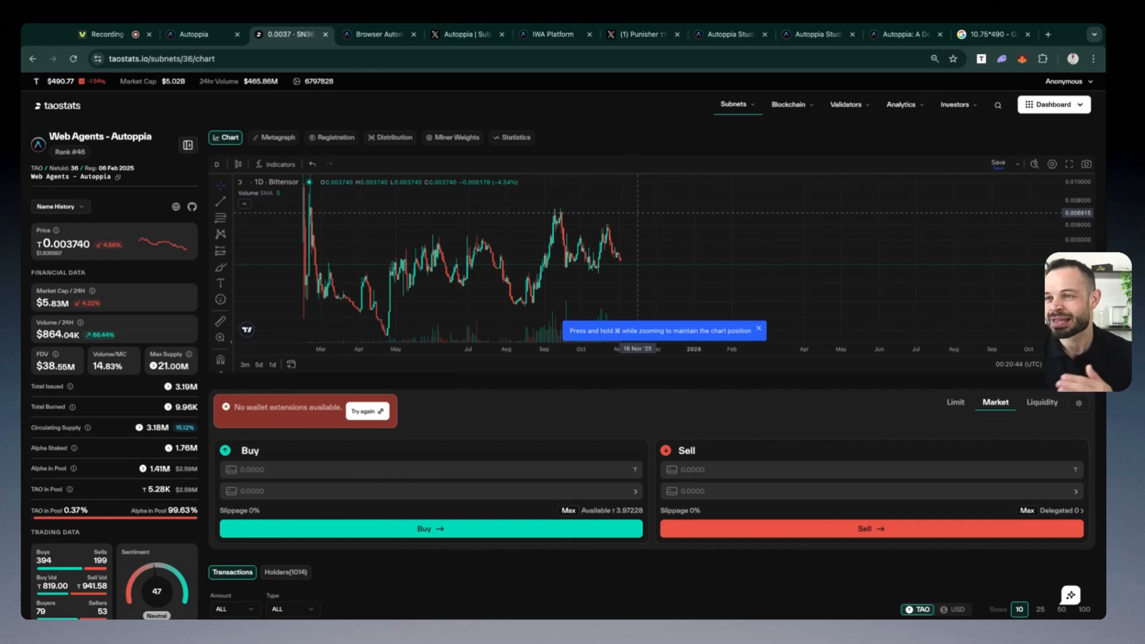
mouse_move(576, 80)
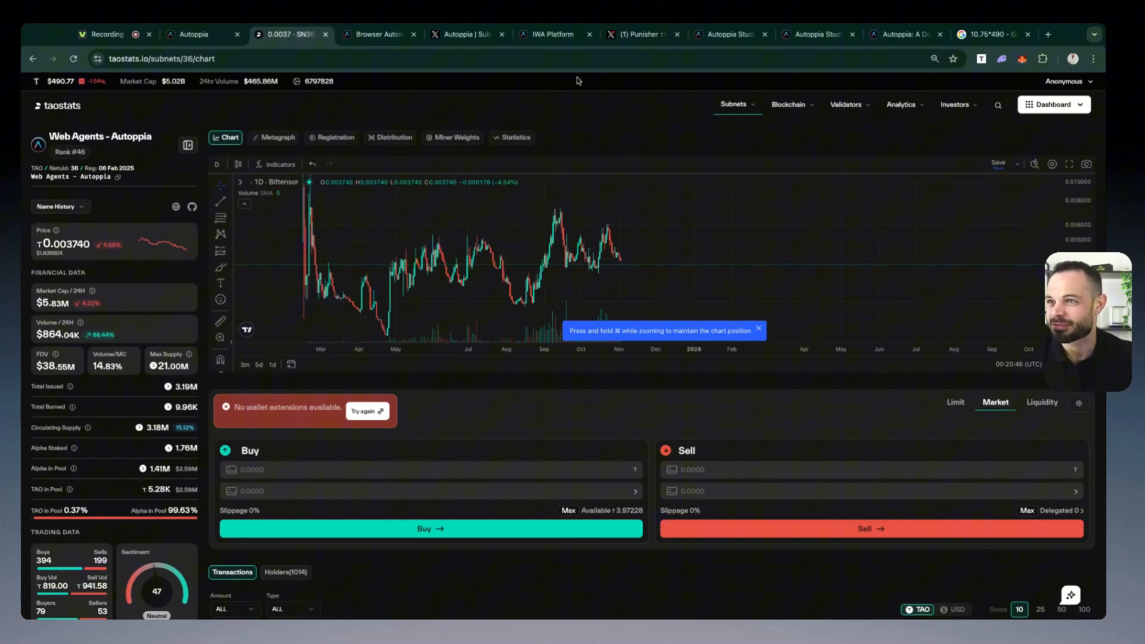